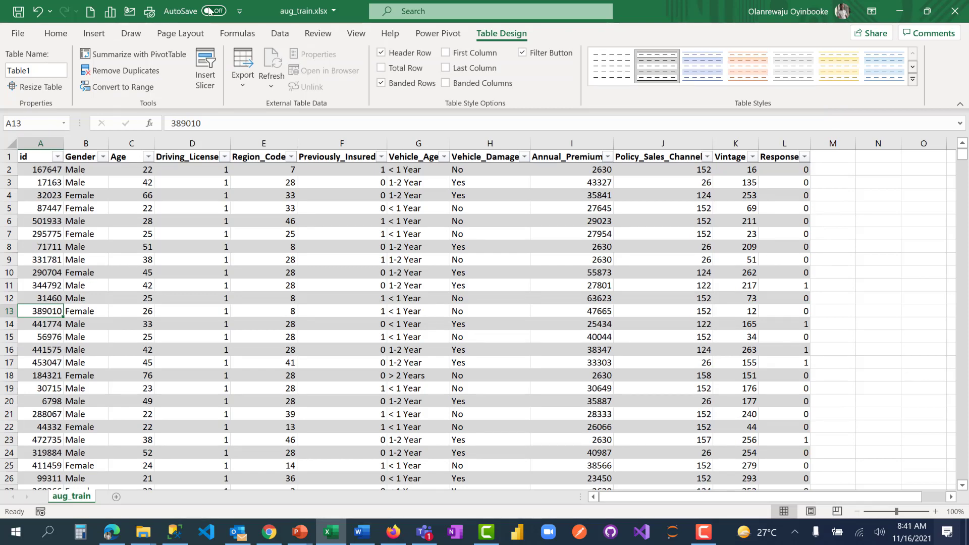
Step: Close Excel from the aug_train table and choose Save at the unsaved-changes prompt
{"action": "left_click", "coordinate": [40, 272]}
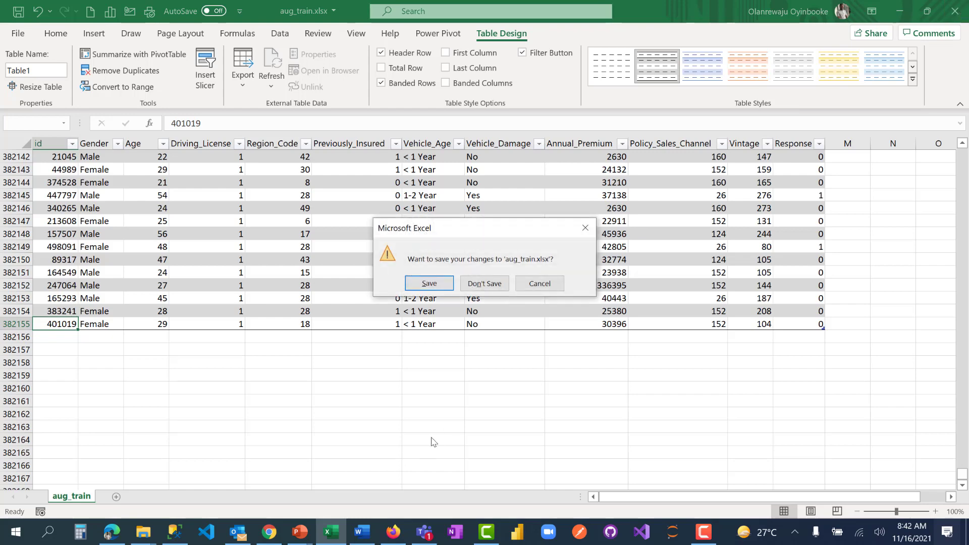
{"action": "left_click", "coordinate": [429, 283]}
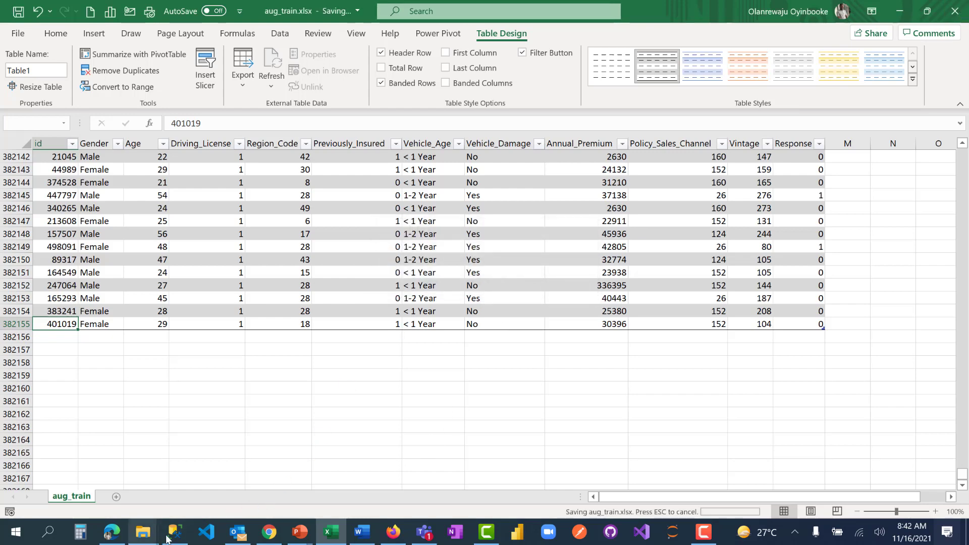
Step: Switch to SSMS and open the Practice database's context menu to launch Import Data
{"action": "left_click", "coordinate": [175, 531]}
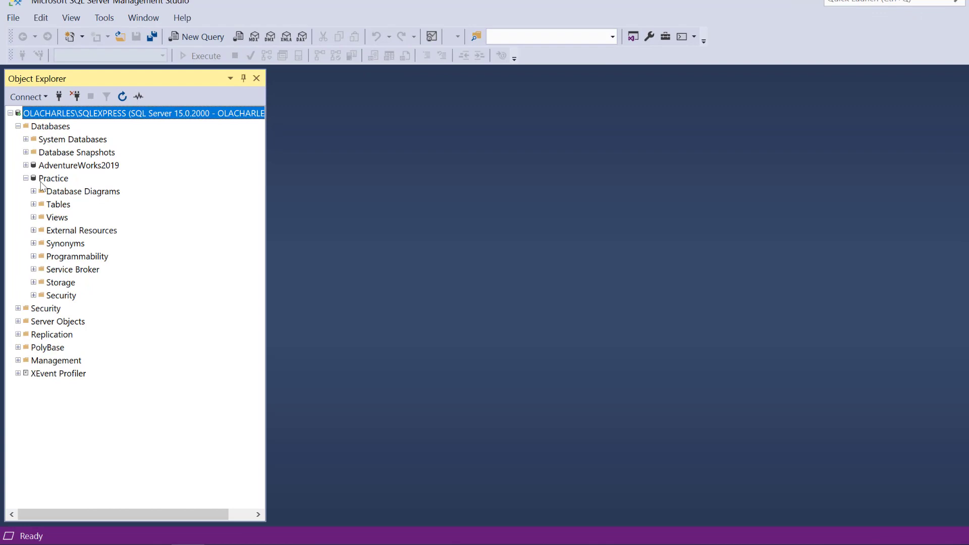
{"action": "right_click", "coordinate": [58, 204]}
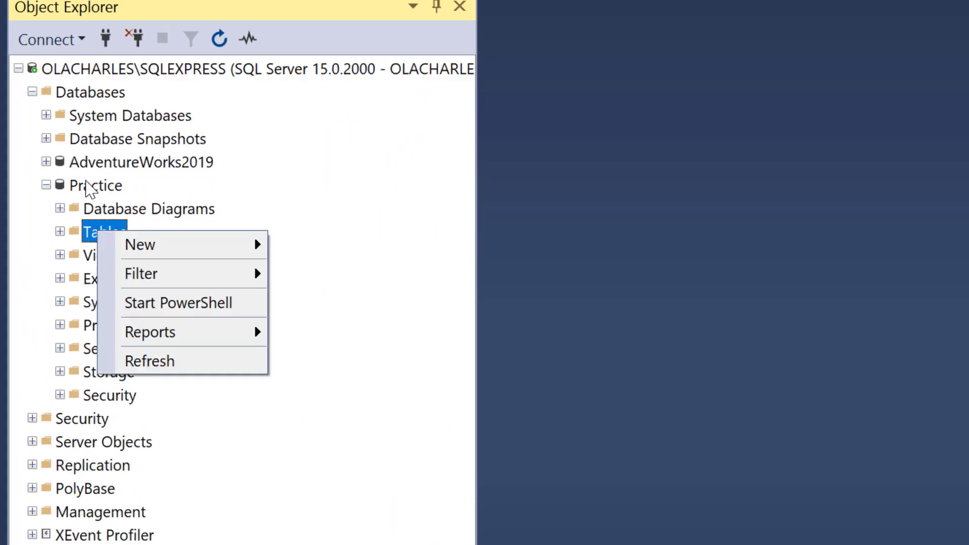
{"action": "right_click", "coordinate": [96, 184]}
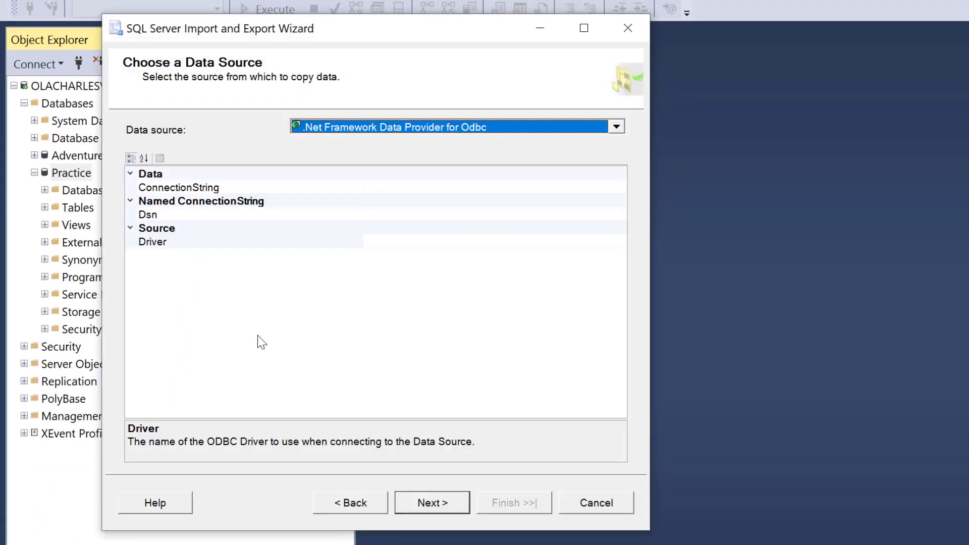
{"action": "mouse_move", "coordinate": [630, 133]}
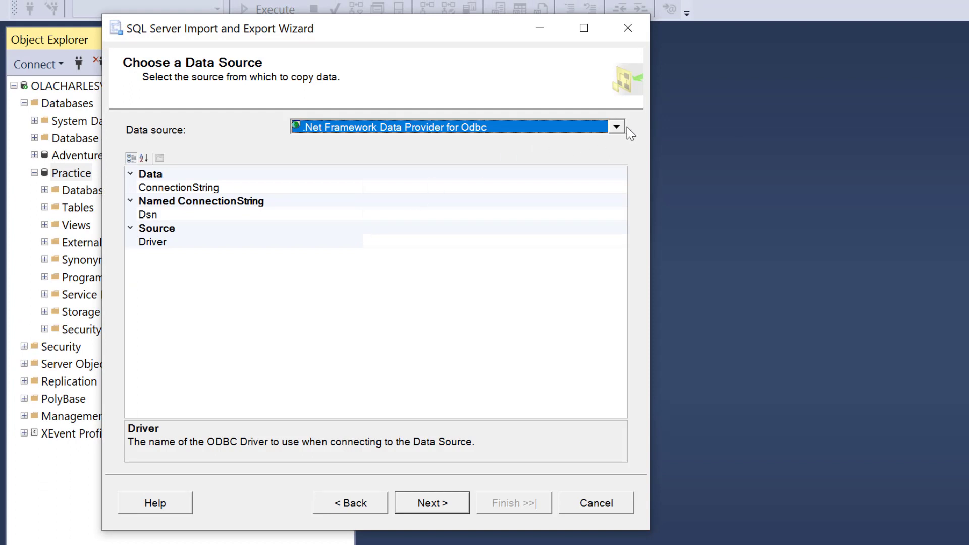
Step: Set Microsoft Excel source to Desktop aug_train.xlsx and advance, hitting the ACE.OLEDB.12.0 error
{"action": "left_click", "coordinate": [615, 127]}
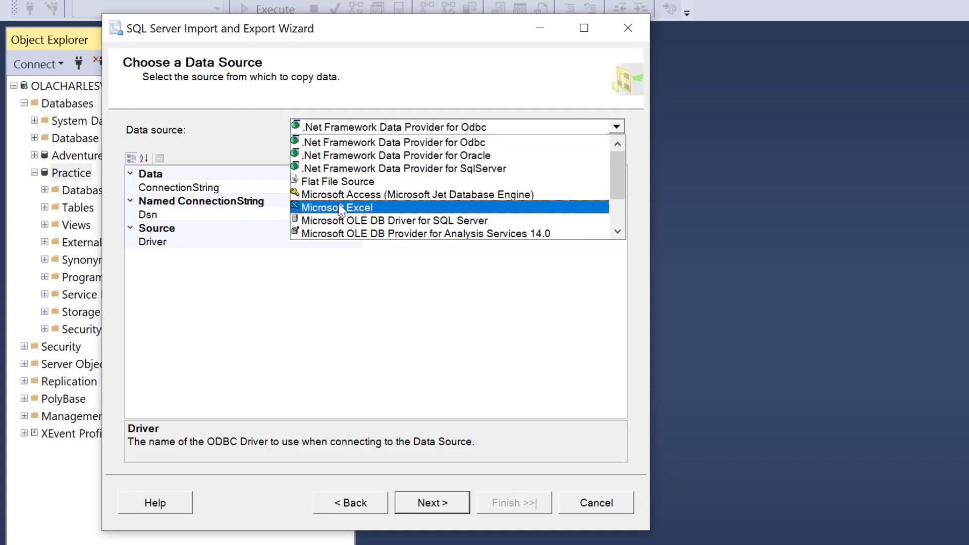
{"action": "left_click", "coordinate": [337, 207]}
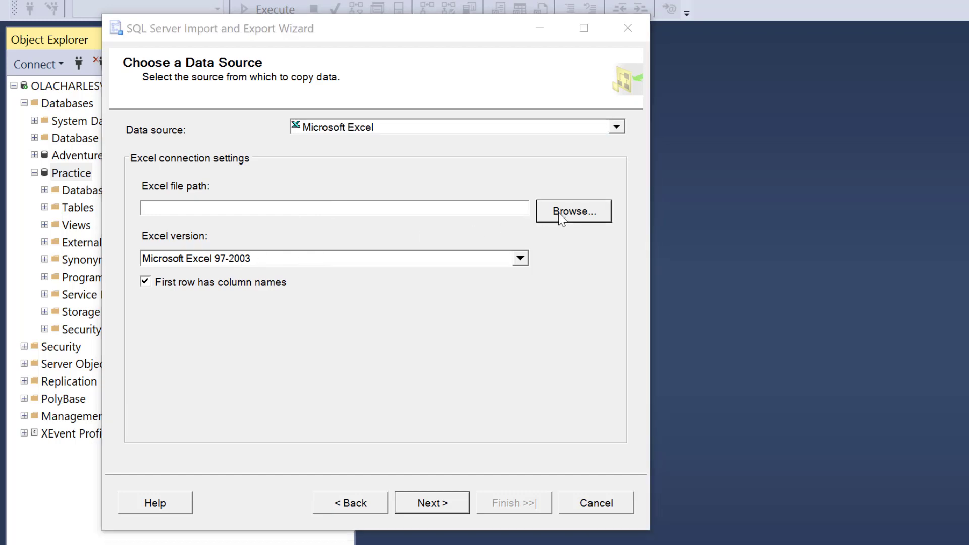
{"action": "left_click", "coordinate": [573, 211]}
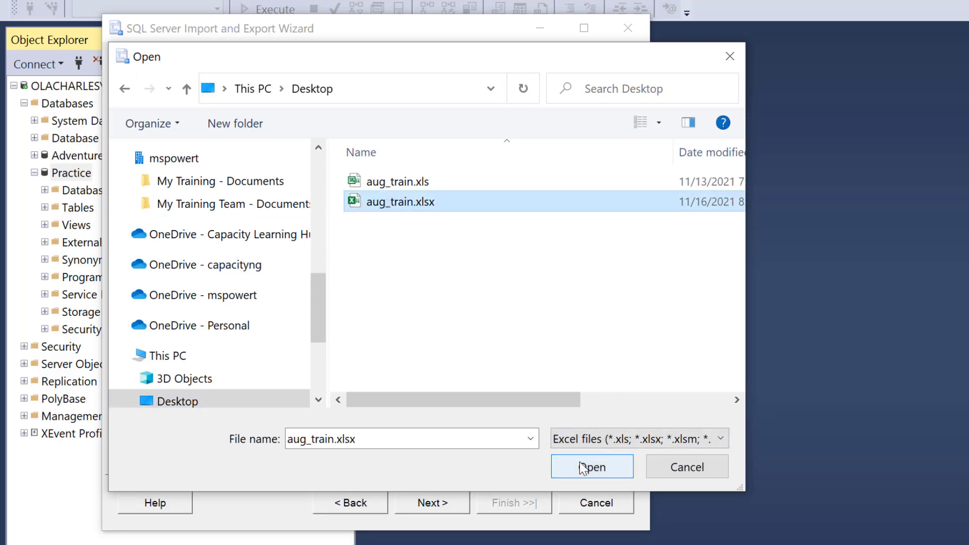
{"action": "left_click", "coordinate": [592, 467]}
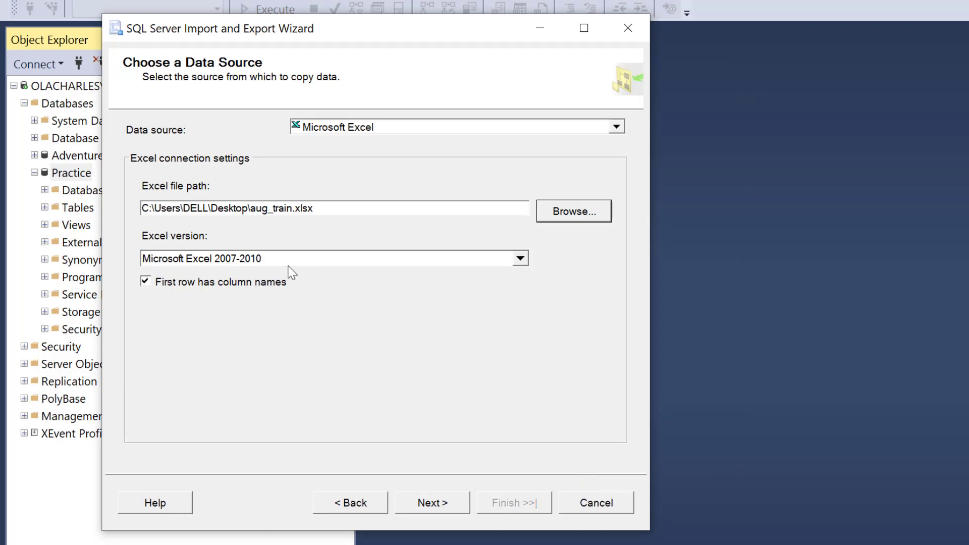
{"action": "mouse_move", "coordinate": [274, 264]}
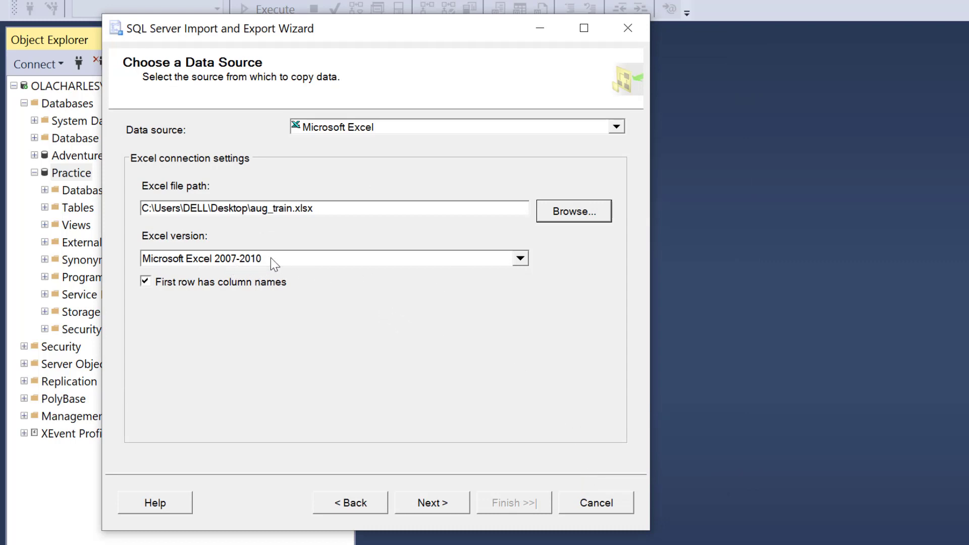
{"action": "mouse_move", "coordinate": [495, 268]}
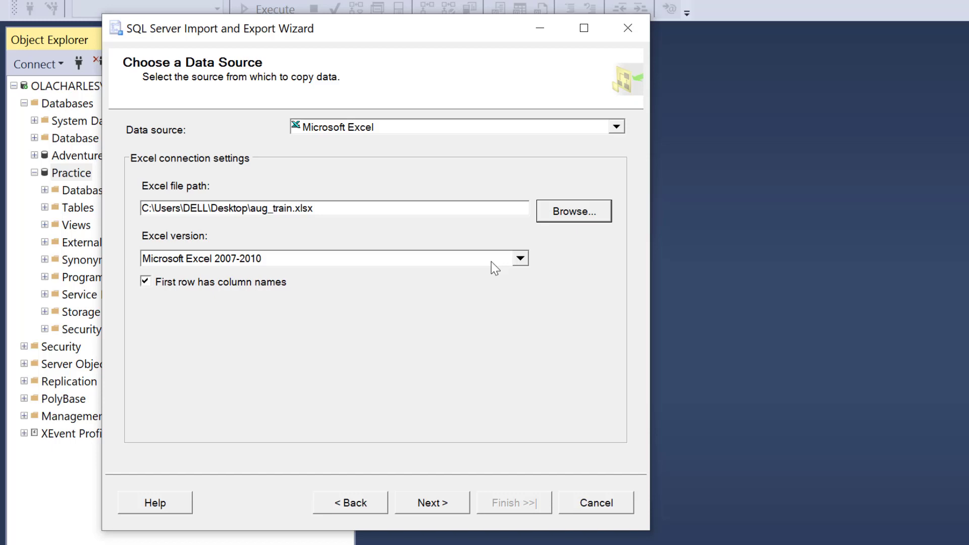
{"action": "left_click", "coordinate": [432, 502]}
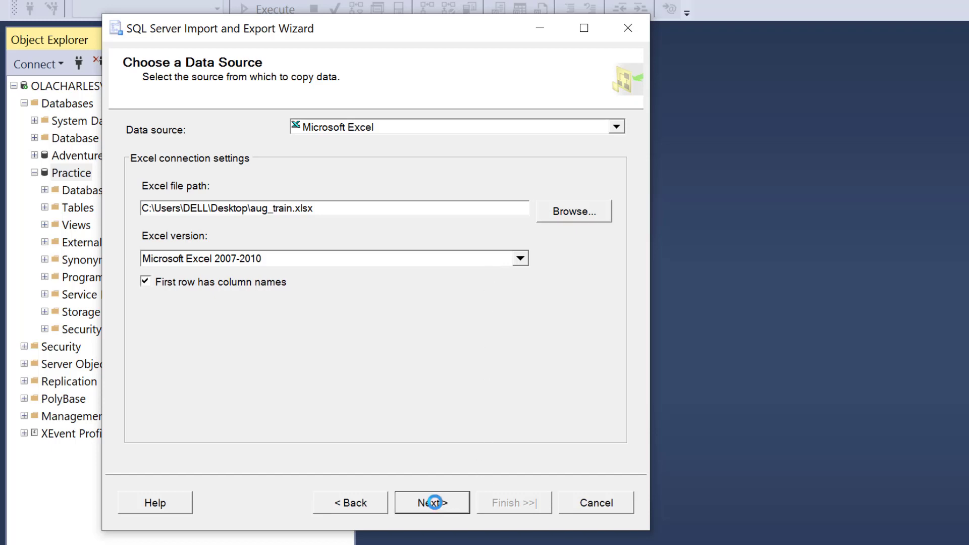
{"action": "left_click", "coordinate": [432, 502]}
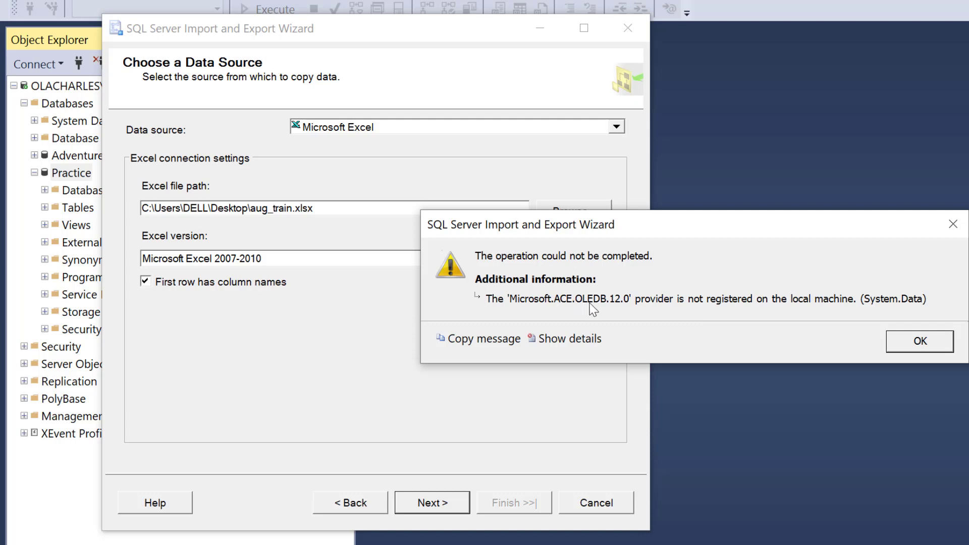
{"action": "mouse_move", "coordinate": [626, 312]}
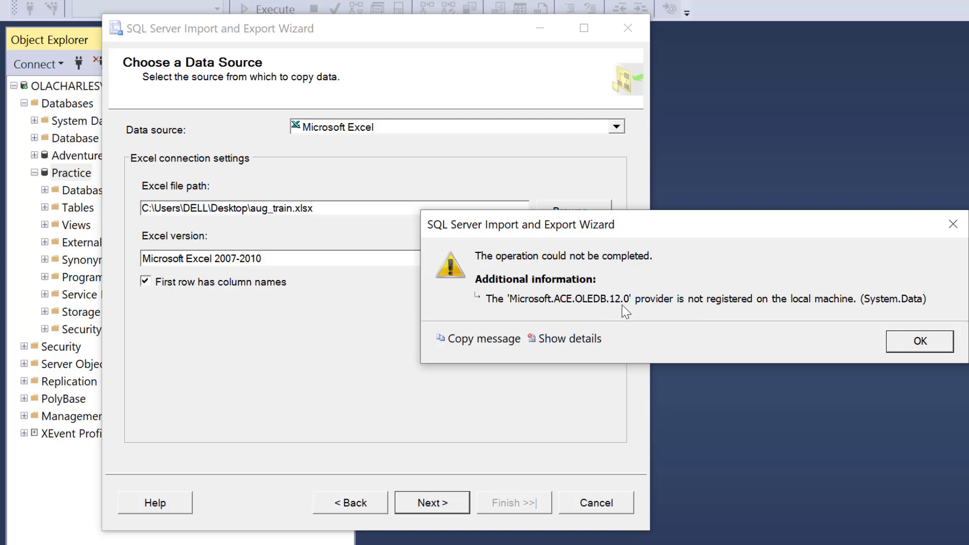
{"action": "mouse_move", "coordinate": [822, 314]}
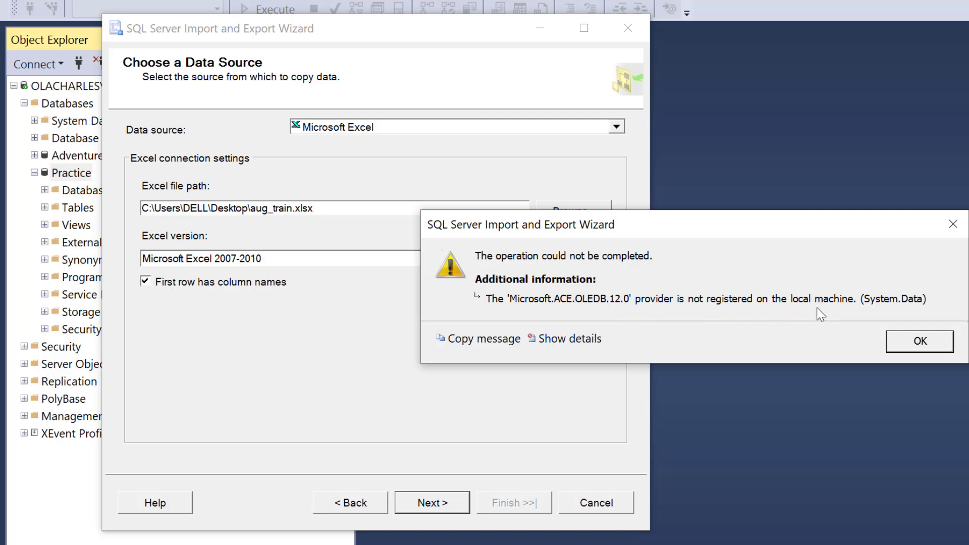
Step: Retry the Excel source as version 2013, then 2016, dismissing each provider error
{"action": "left_click", "coordinate": [918, 341]}
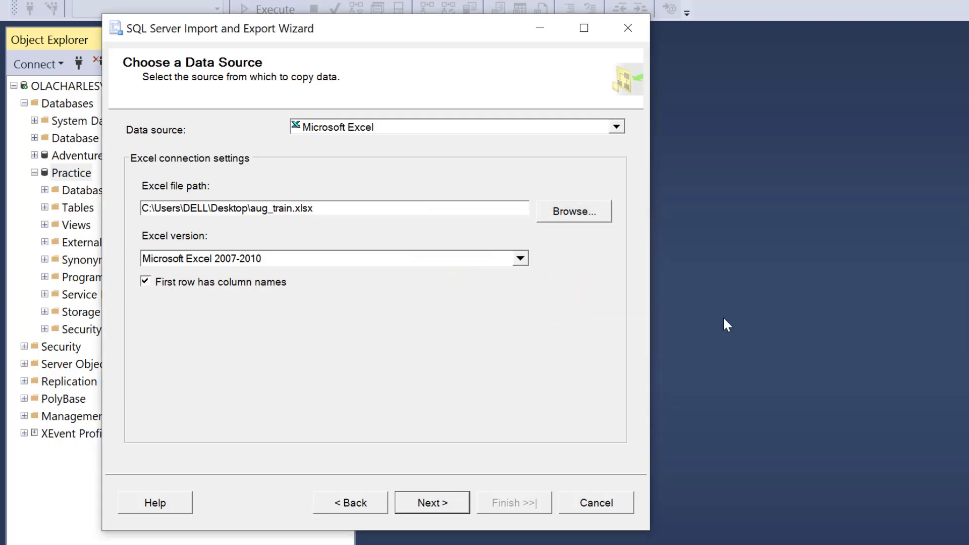
{"action": "left_click", "coordinate": [518, 258]}
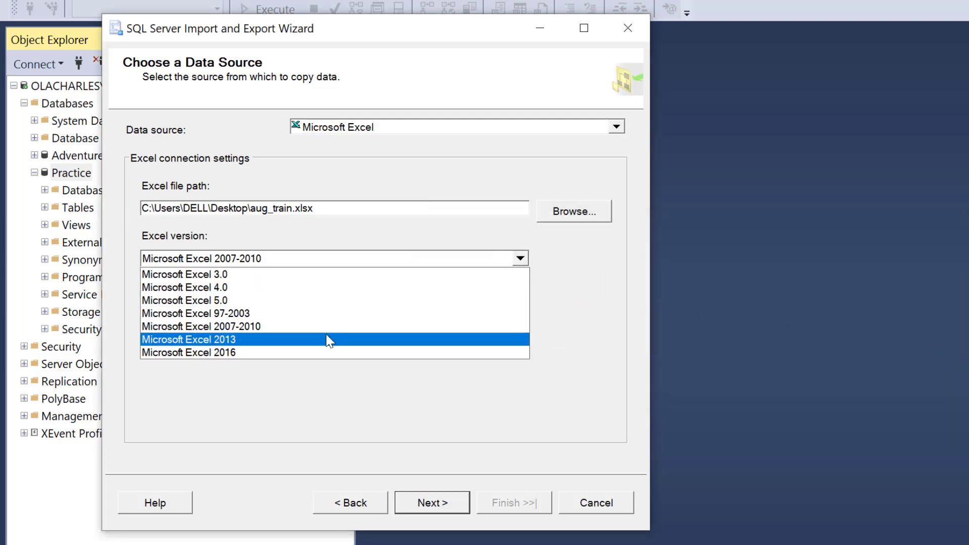
{"action": "left_click", "coordinate": [188, 339]}
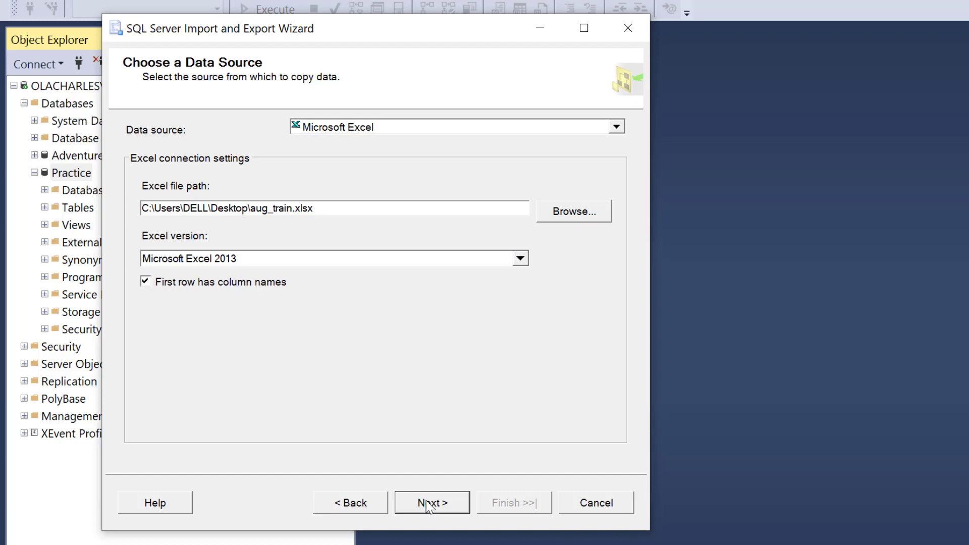
{"action": "left_click", "coordinate": [432, 503]}
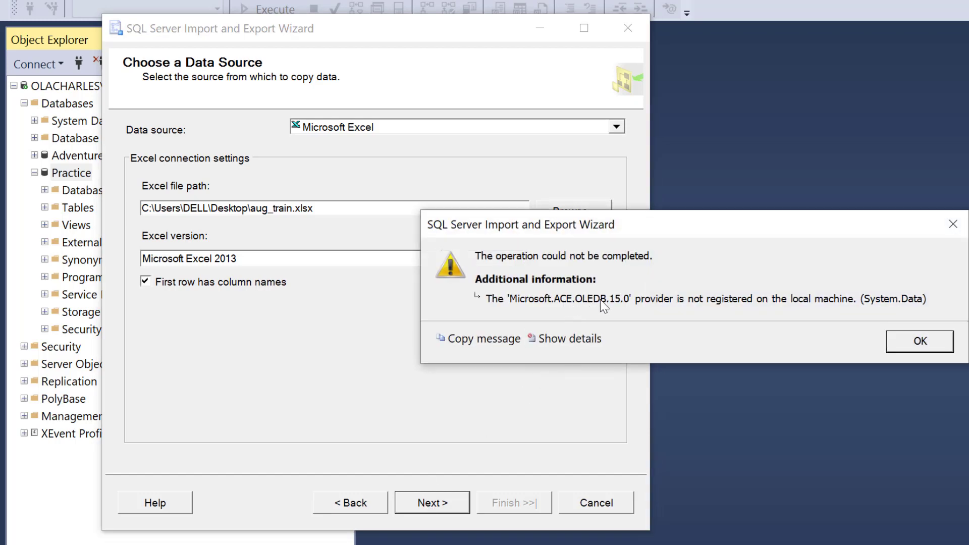
{"action": "left_click", "coordinate": [920, 341]}
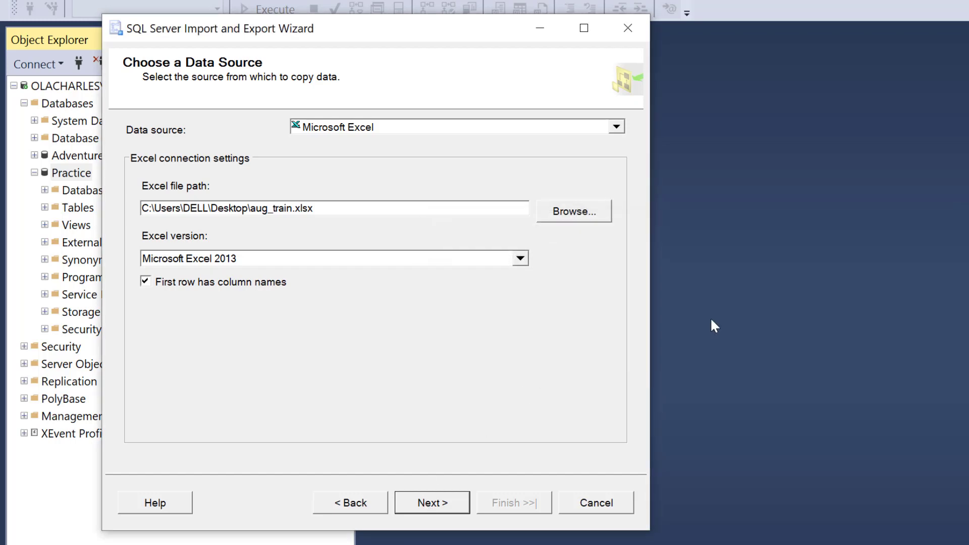
{"action": "left_click", "coordinate": [333, 259]}
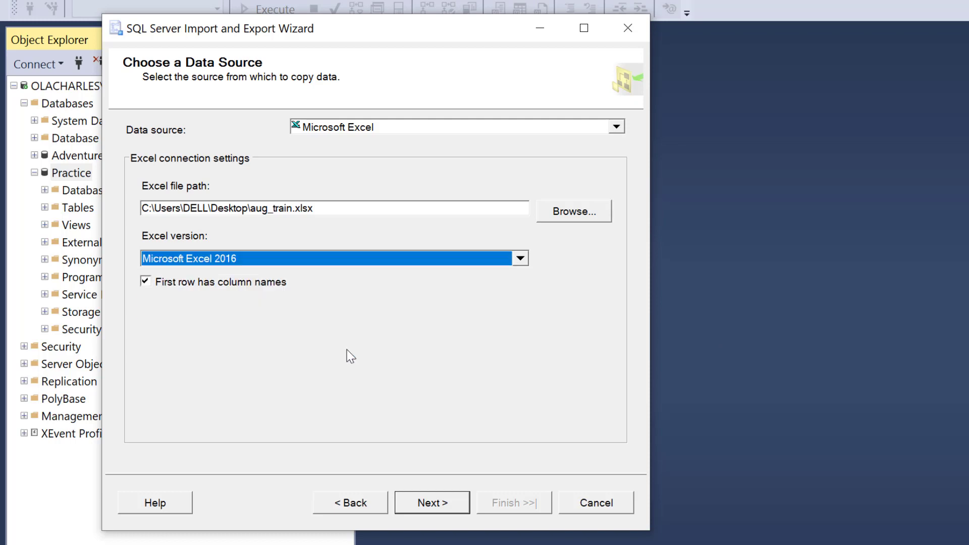
{"action": "left_click", "coordinate": [432, 503]}
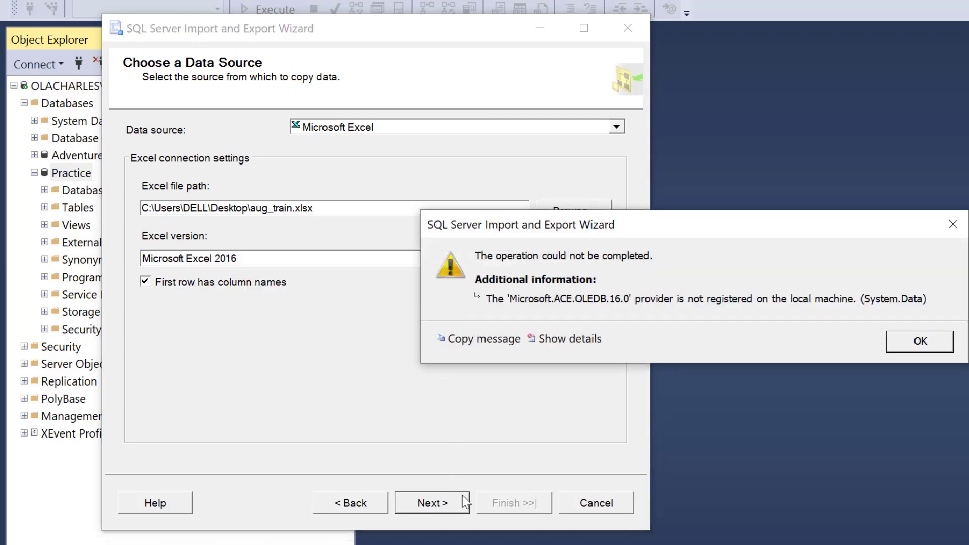
{"action": "left_click", "coordinate": [919, 341]}
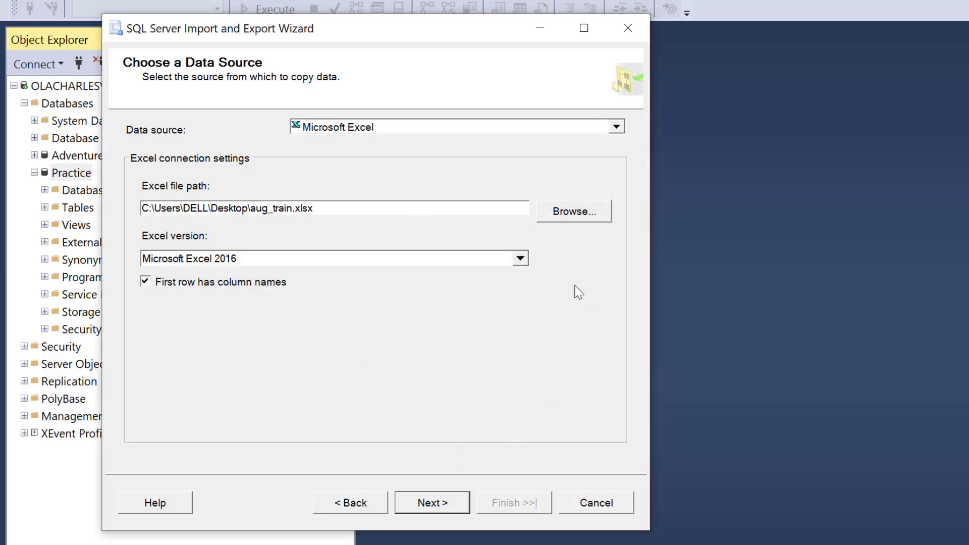
Step: Retry with Excel version 97-2003 and dismiss the unexpected-format error
{"action": "left_click", "coordinate": [520, 258]}
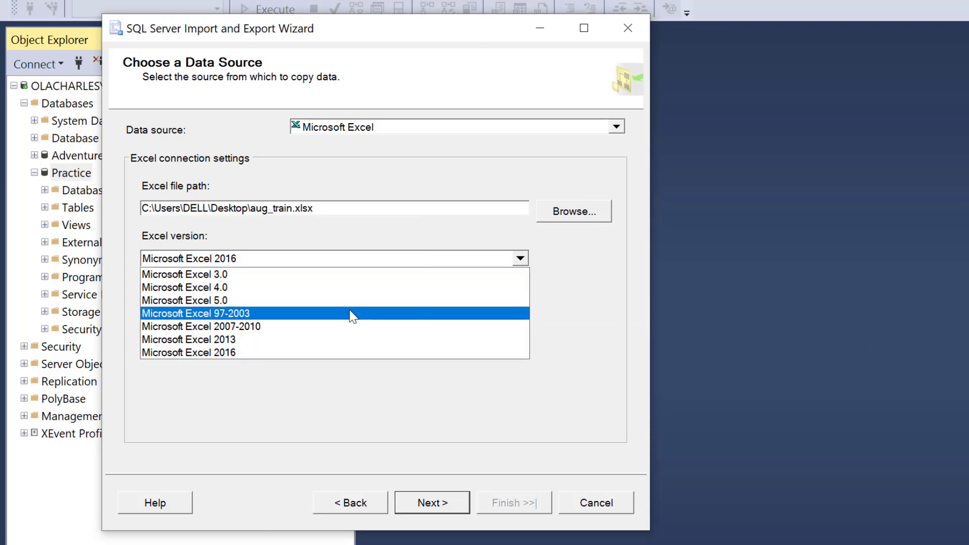
{"action": "left_click", "coordinate": [196, 313]}
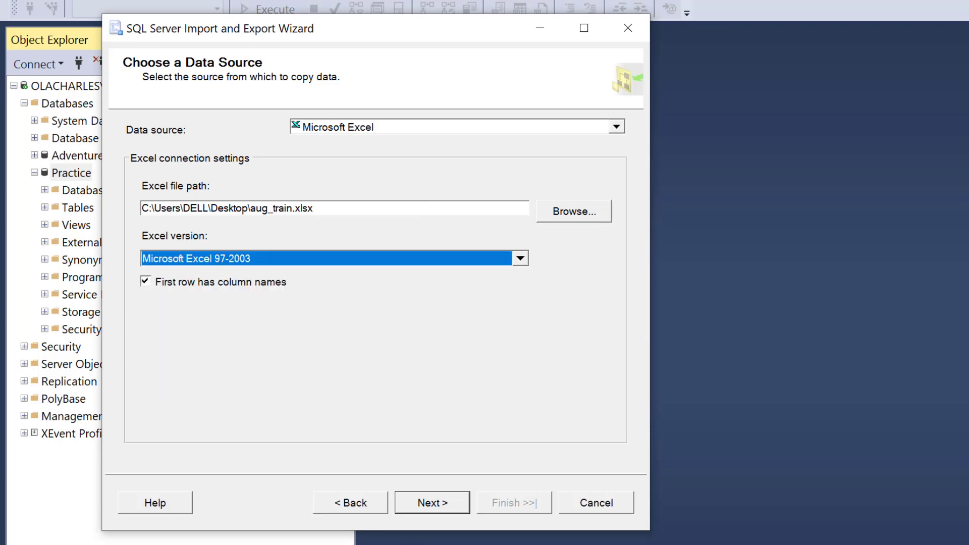
{"action": "left_click", "coordinate": [432, 502]}
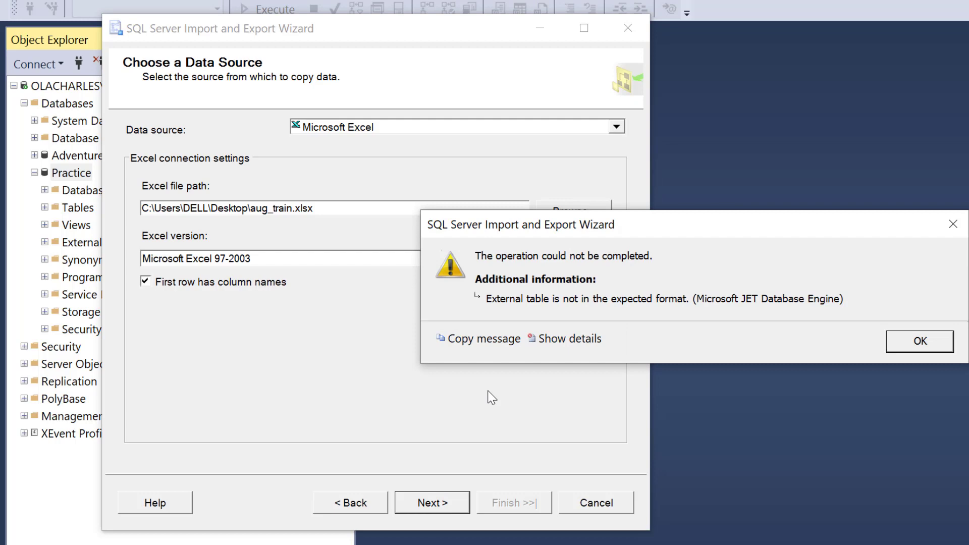
{"action": "mouse_move", "coordinate": [564, 299]}
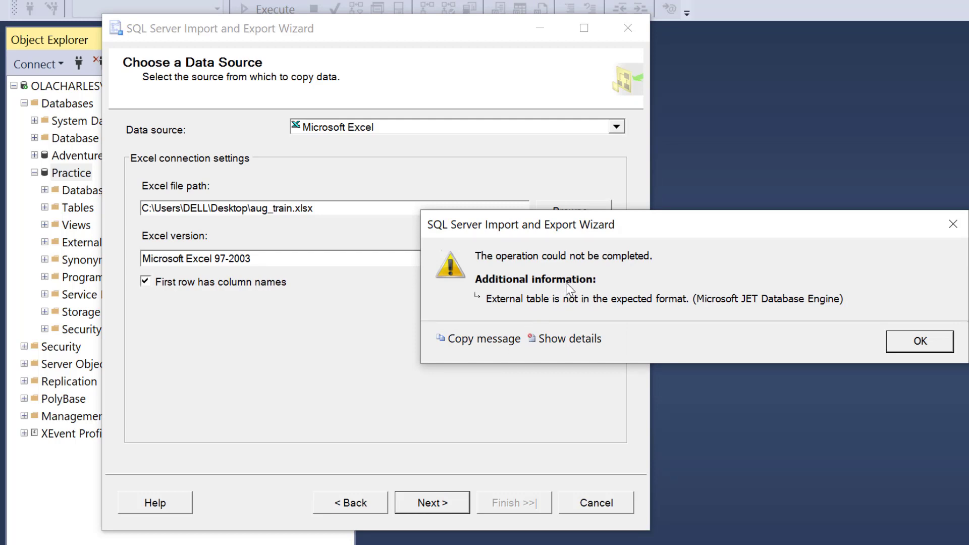
{"action": "mouse_move", "coordinate": [871, 338]}
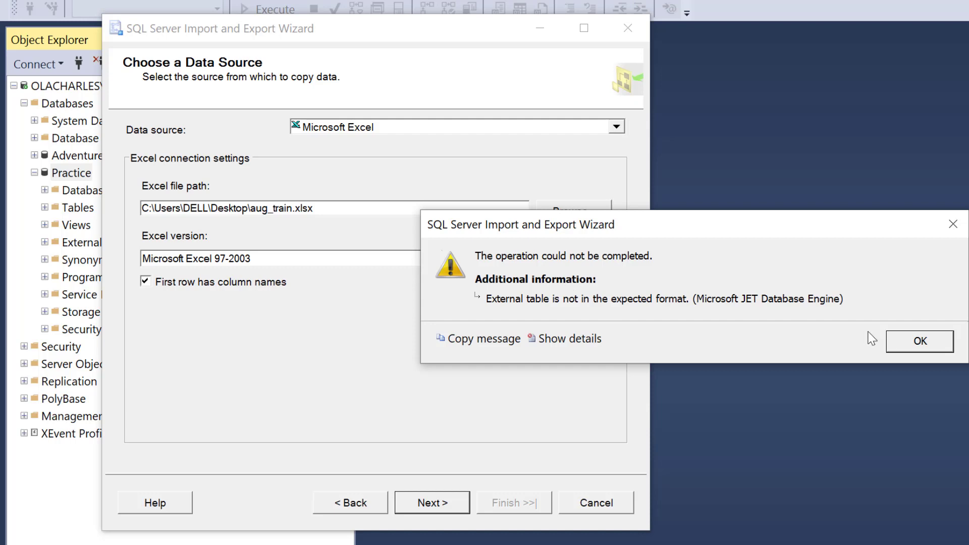
{"action": "left_click", "coordinate": [921, 341]}
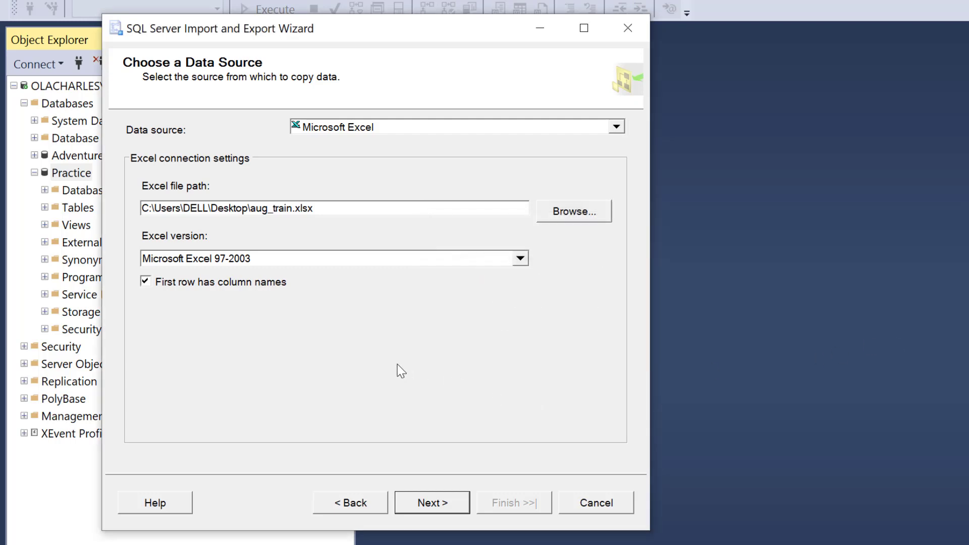
{"action": "mouse_move", "coordinate": [210, 264]}
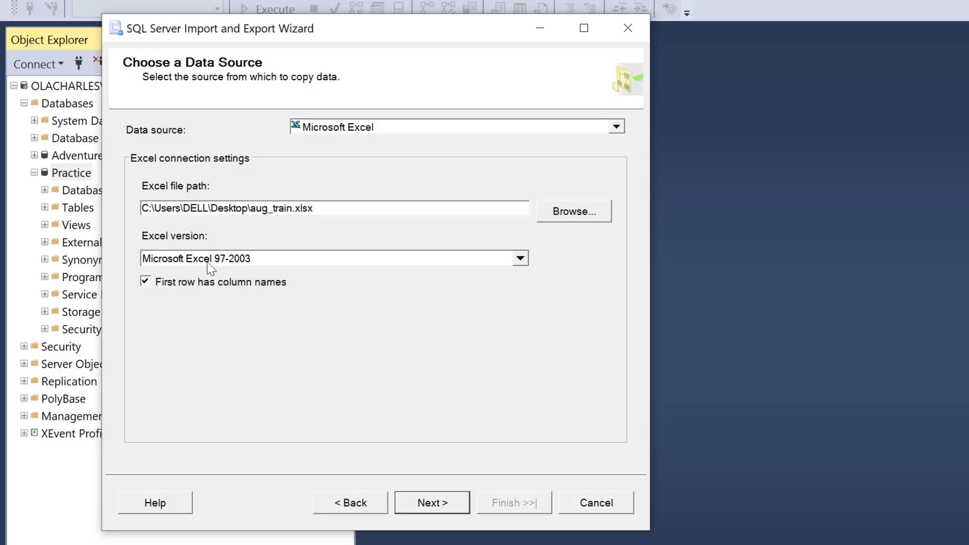
{"action": "mouse_move", "coordinate": [212, 257]}
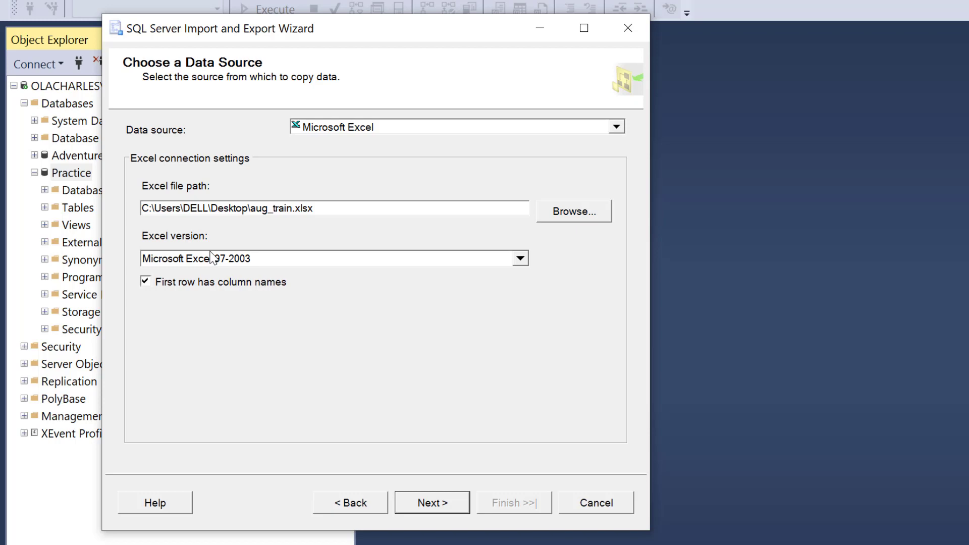
{"action": "mouse_move", "coordinate": [213, 259]}
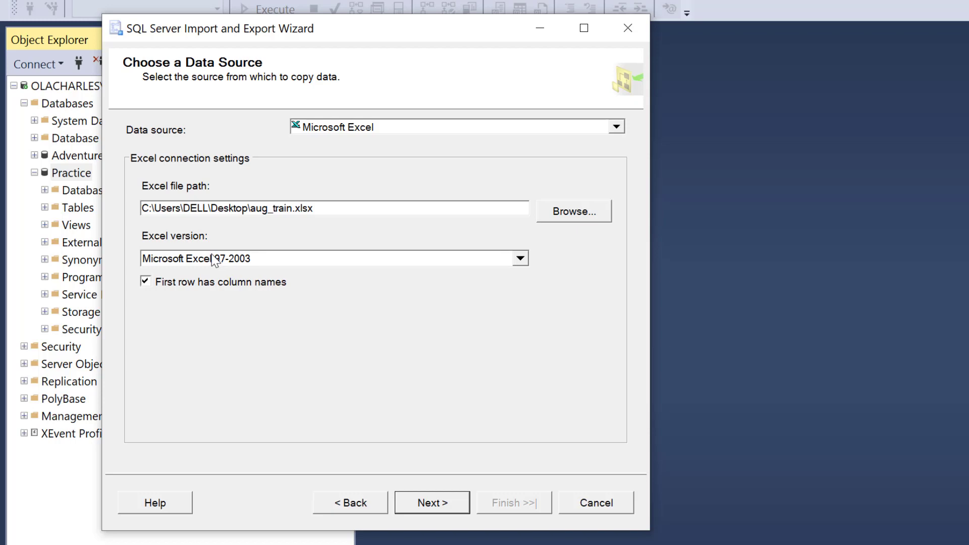
{"action": "mouse_move", "coordinate": [217, 266]}
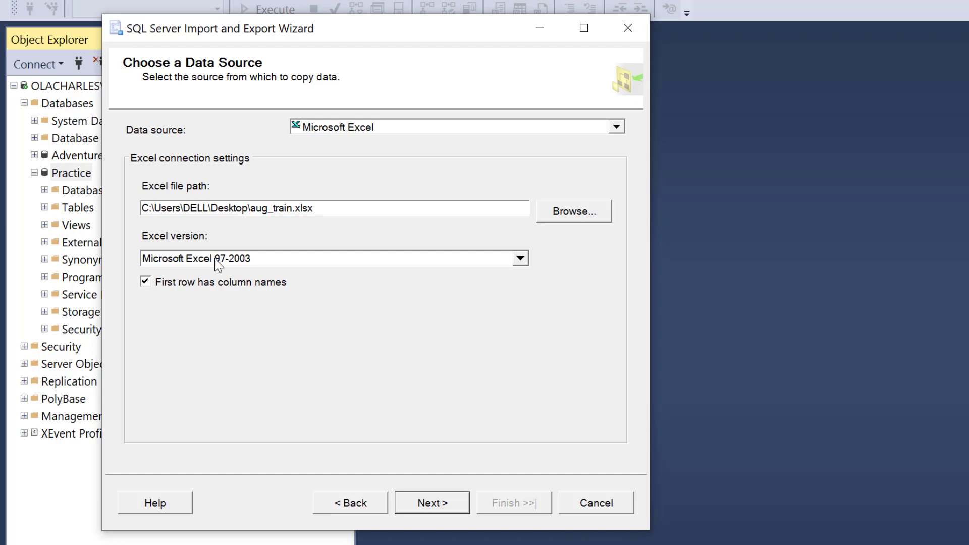
{"action": "mouse_move", "coordinate": [215, 265]}
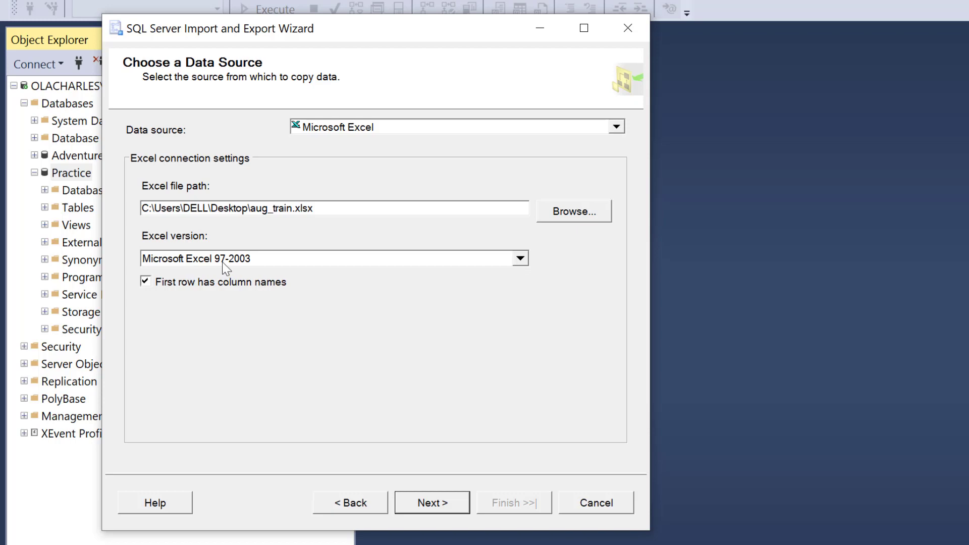
{"action": "mouse_move", "coordinate": [408, 343]}
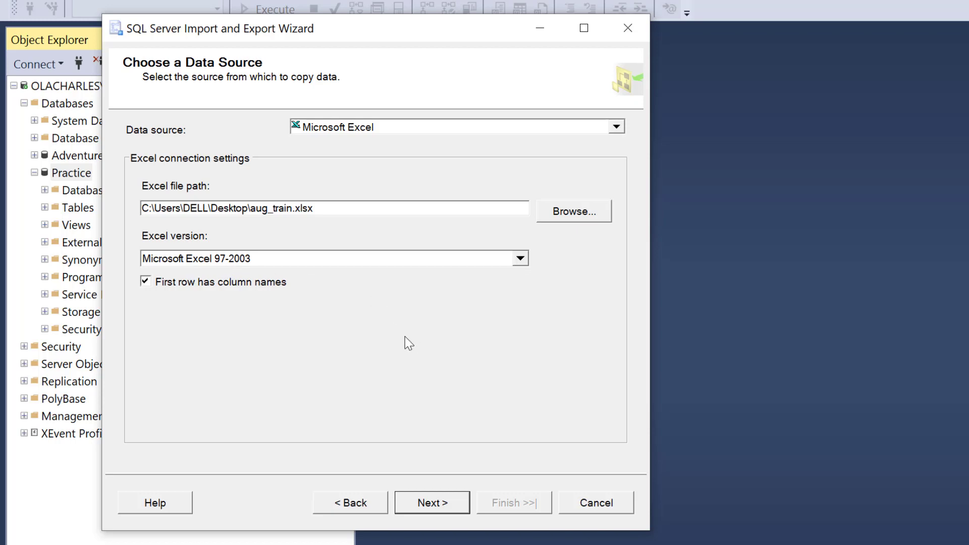
{"action": "mouse_move", "coordinate": [630, 72]}
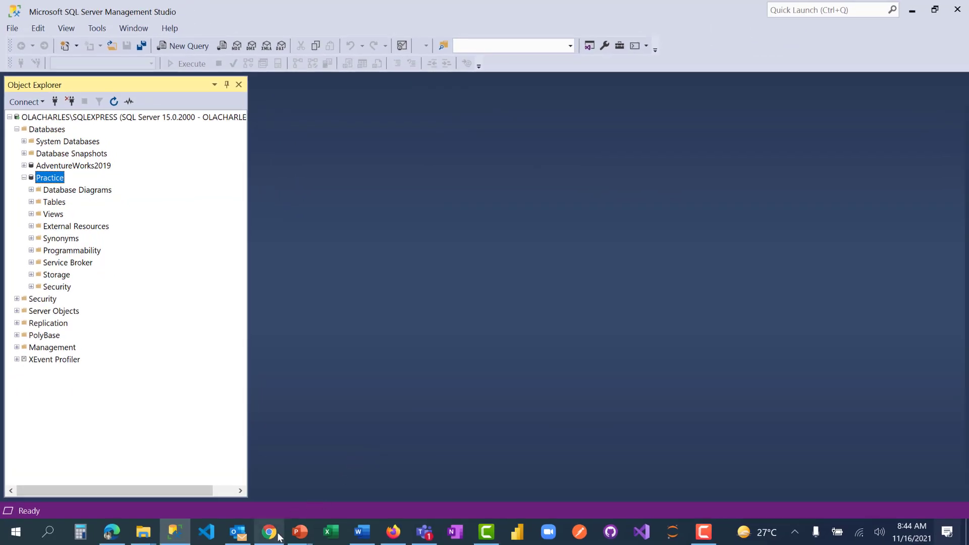
Step: Find Access Database Engine 2016 Redistributable in Chrome and start its download
{"action": "left_click", "coordinate": [268, 531]}
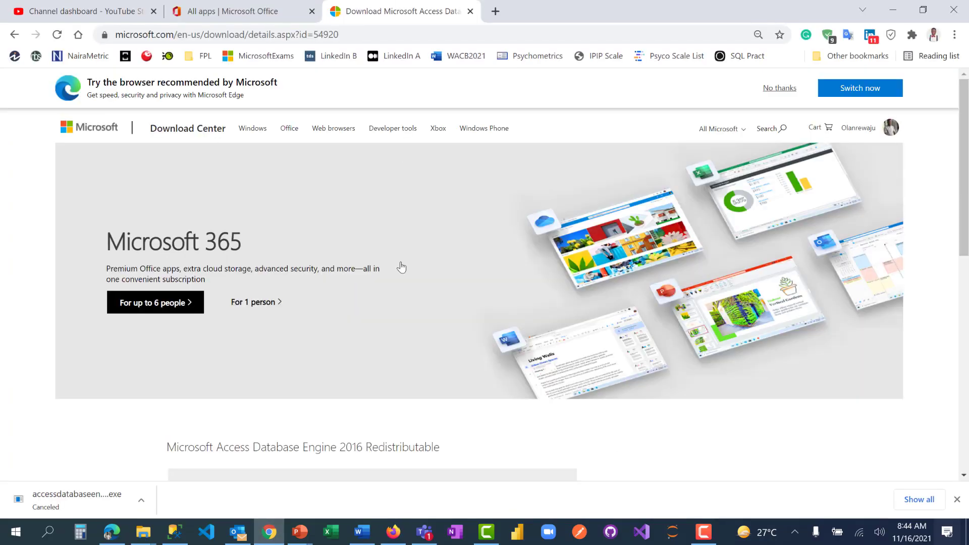
{"action": "scroll", "scroll_direction": "down", "scroll_amount": 3}
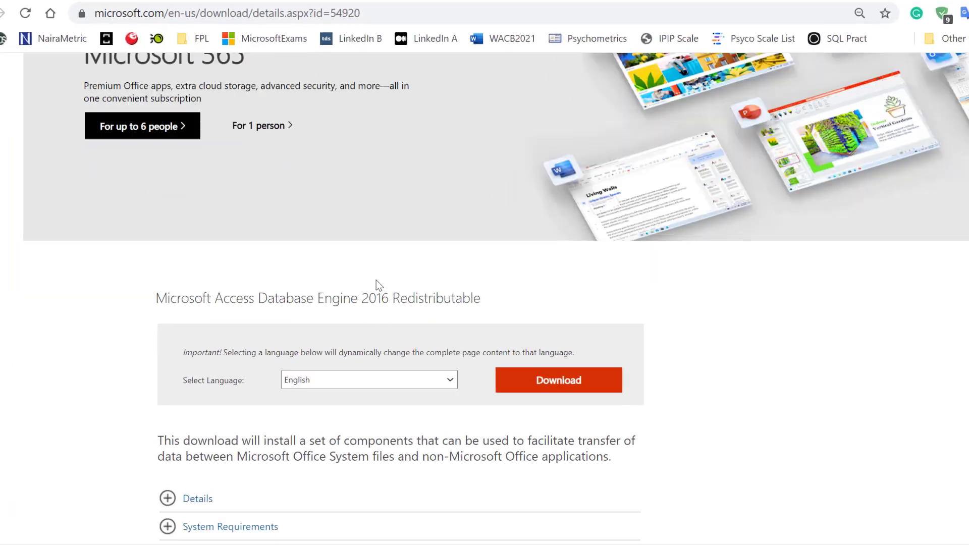
{"action": "scroll", "scroll_direction": "down", "scroll_amount": 3}
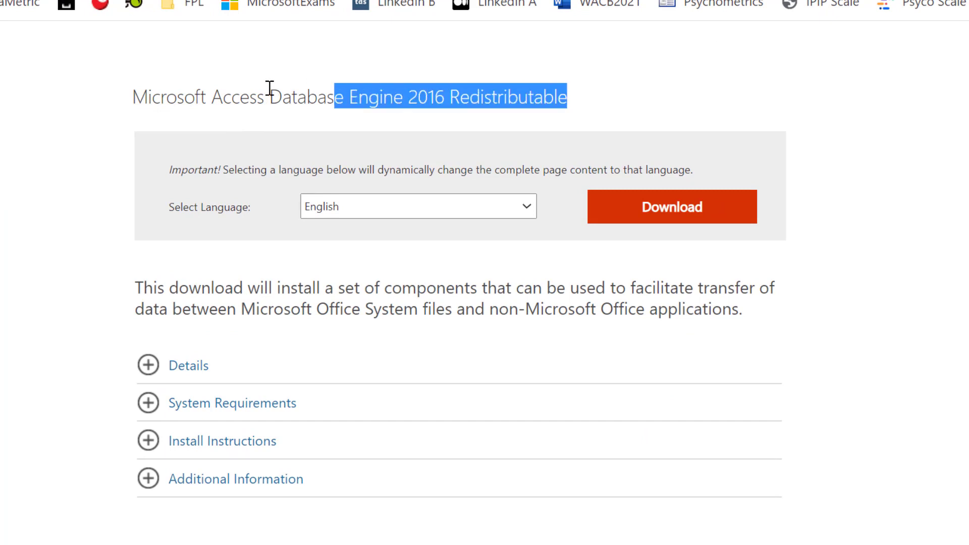
{"action": "left_click", "coordinate": [122, 127]}
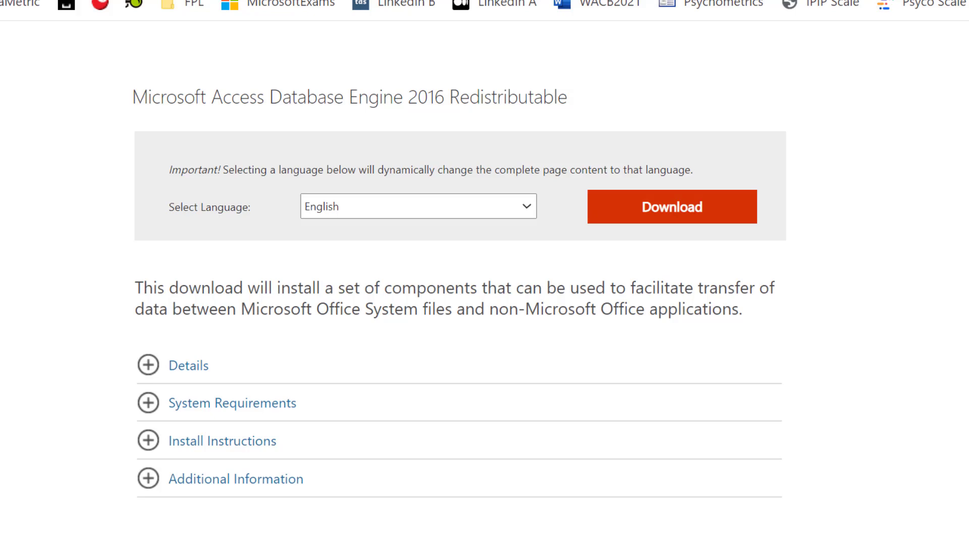
{"action": "mouse_move", "coordinate": [573, 242]}
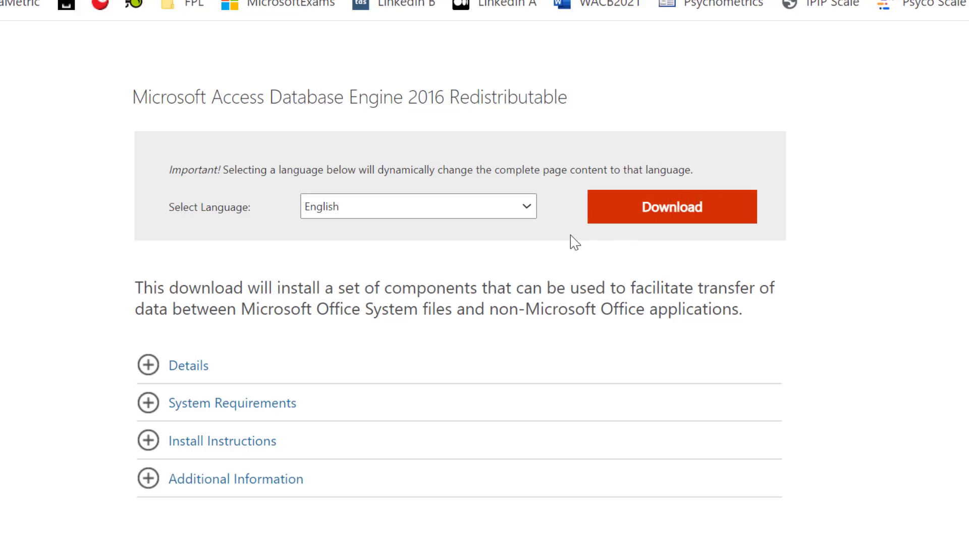
{"action": "left_click", "coordinate": [671, 206]}
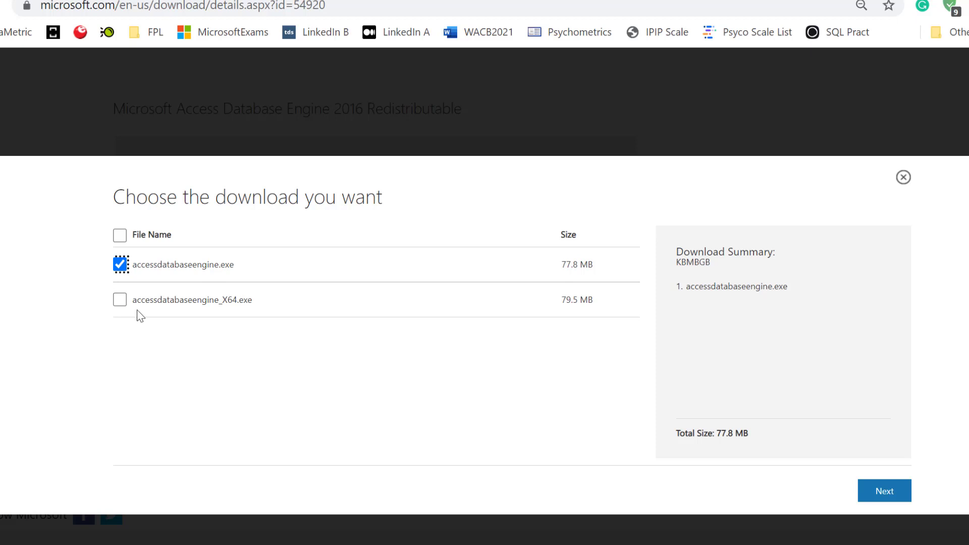
{"action": "mouse_move", "coordinate": [143, 320]}
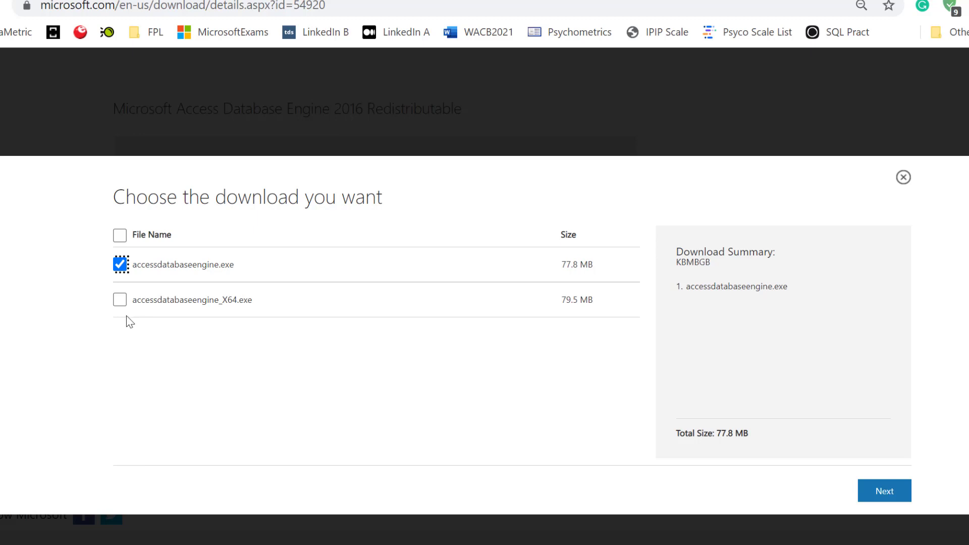
{"action": "mouse_move", "coordinate": [126, 324]}
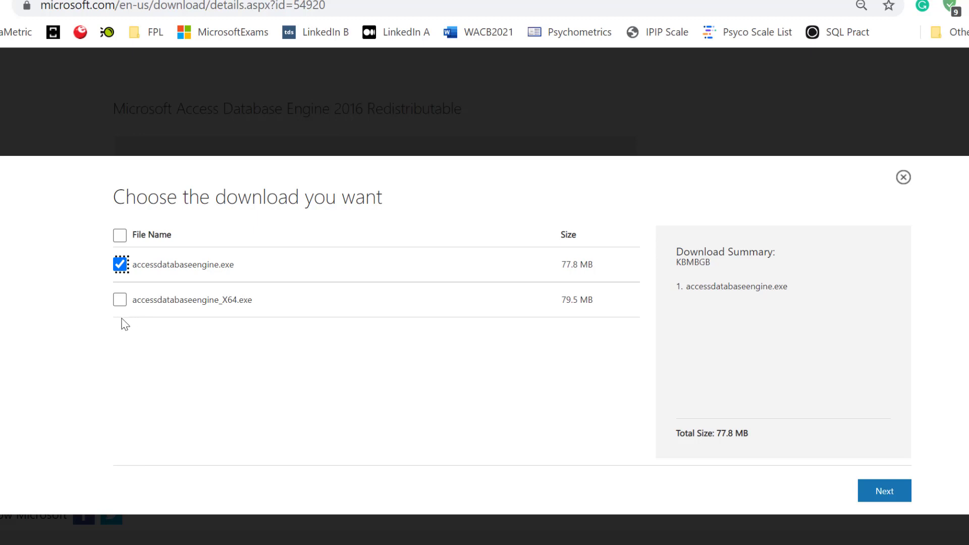
{"action": "mouse_move", "coordinate": [129, 329]}
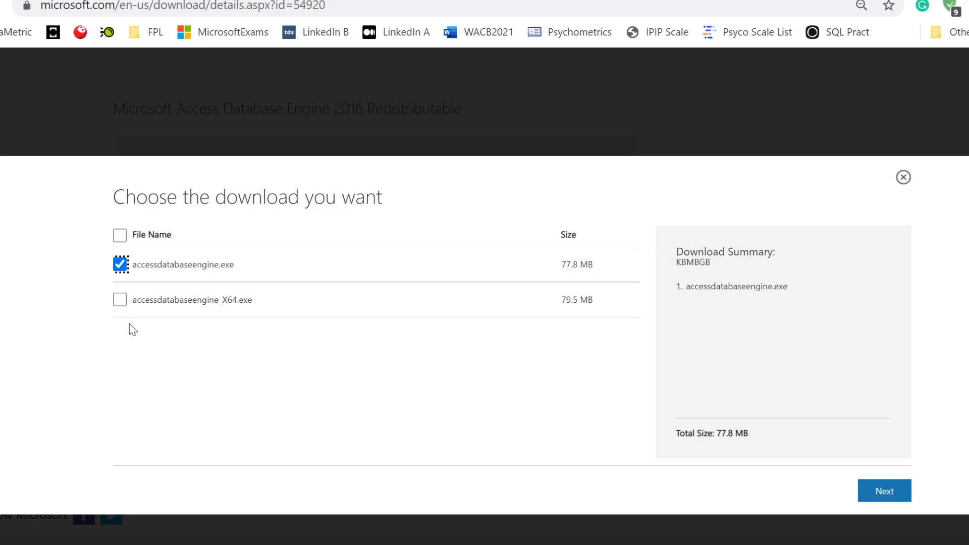
{"action": "mouse_move", "coordinate": [136, 332]}
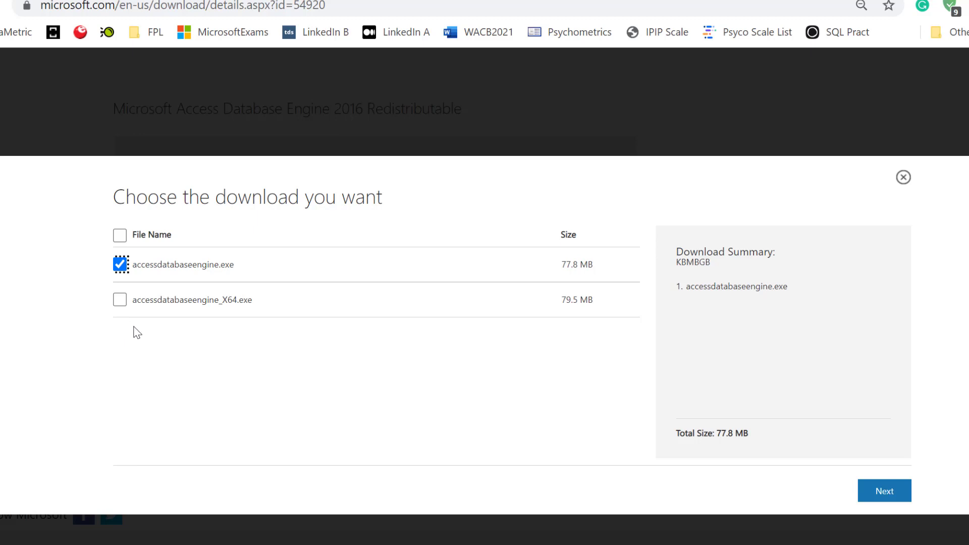
{"action": "mouse_move", "coordinate": [133, 329]}
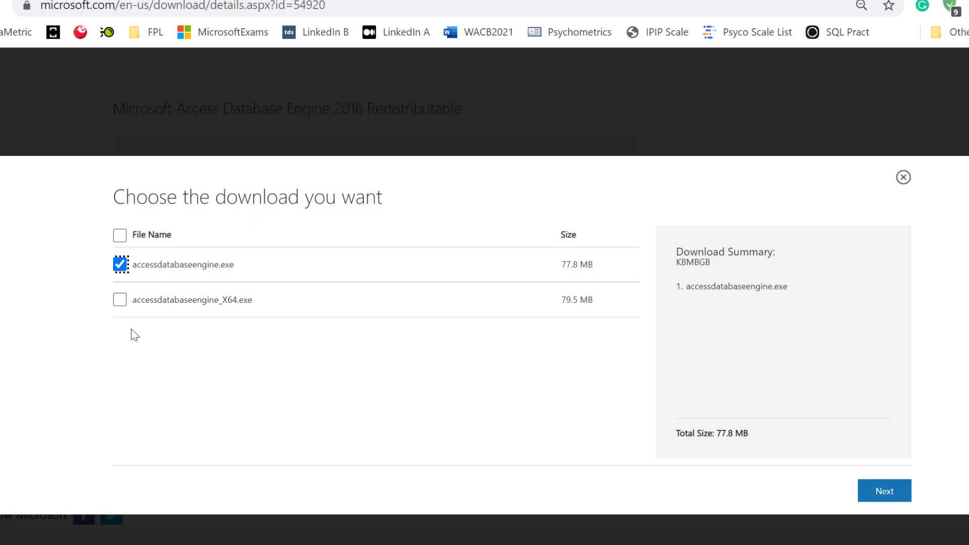
{"action": "mouse_move", "coordinate": [200, 488]}
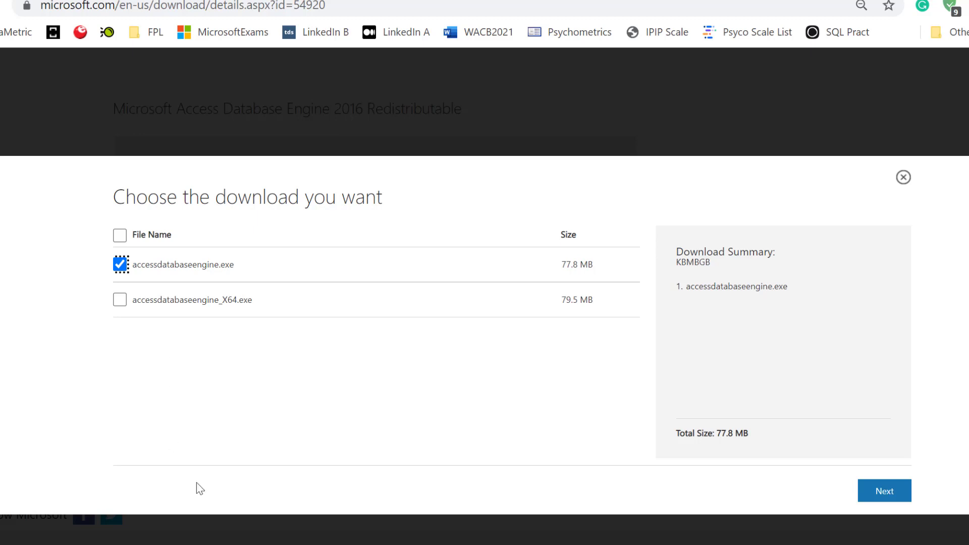
{"action": "mouse_move", "coordinate": [204, 481]}
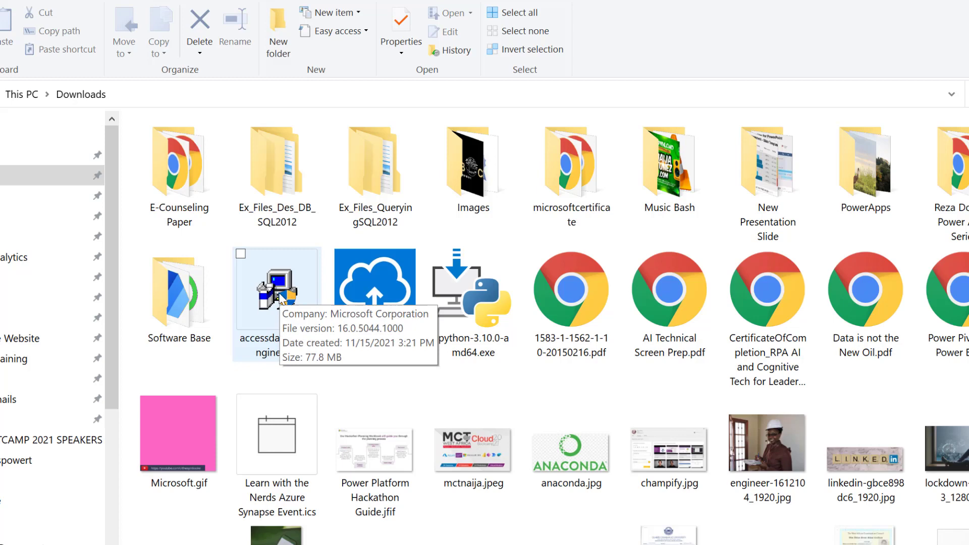
{"action": "left_click", "coordinate": [276, 289]}
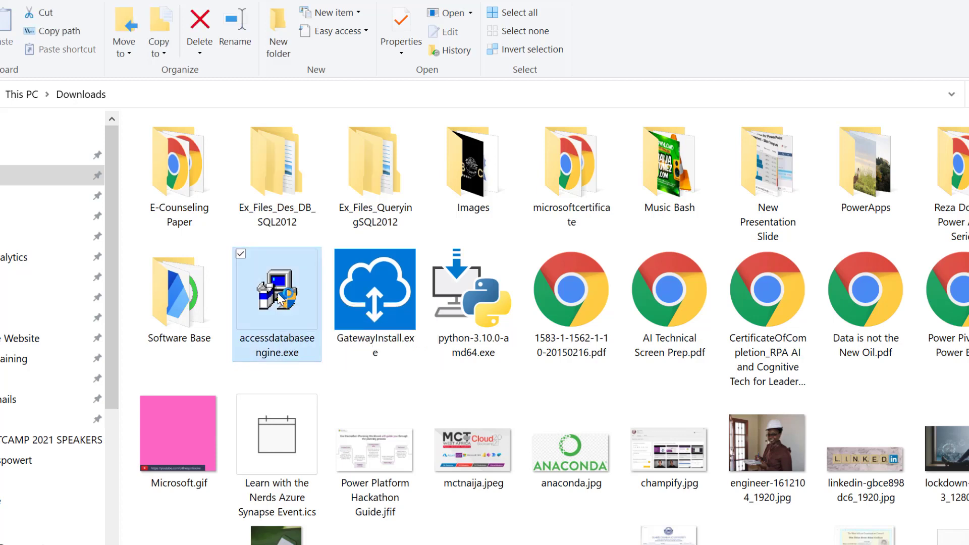
{"action": "double_click", "coordinate": [276, 288]}
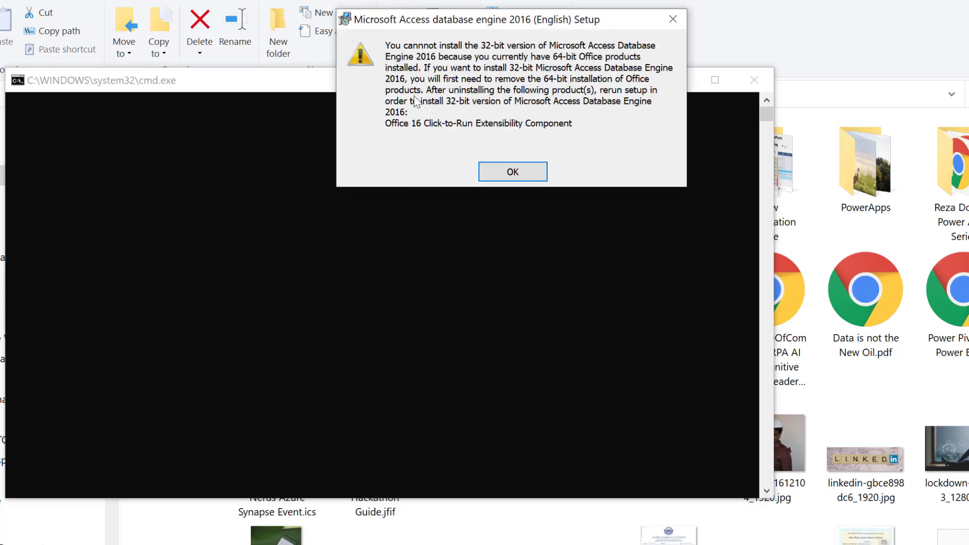
{"action": "mouse_move", "coordinate": [510, 53]}
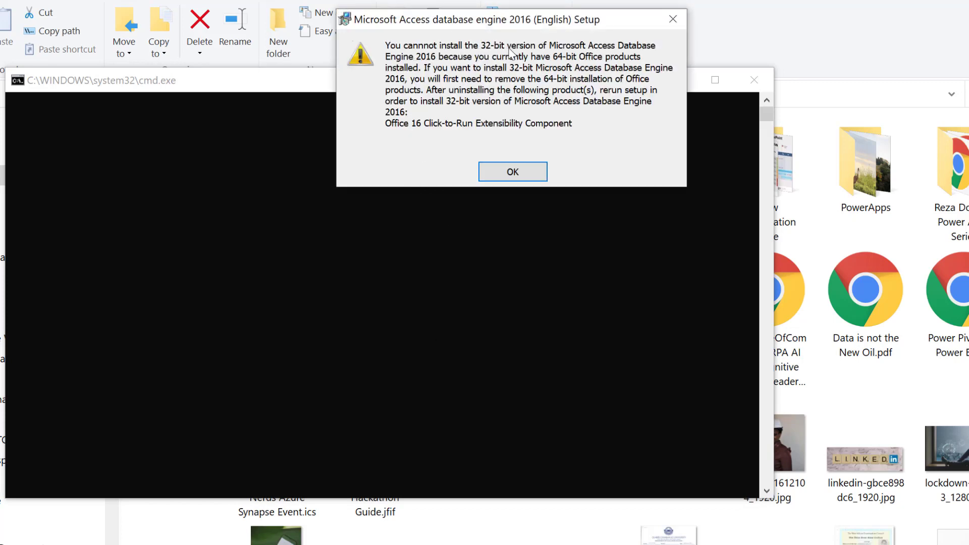
{"action": "mouse_move", "coordinate": [435, 68]}
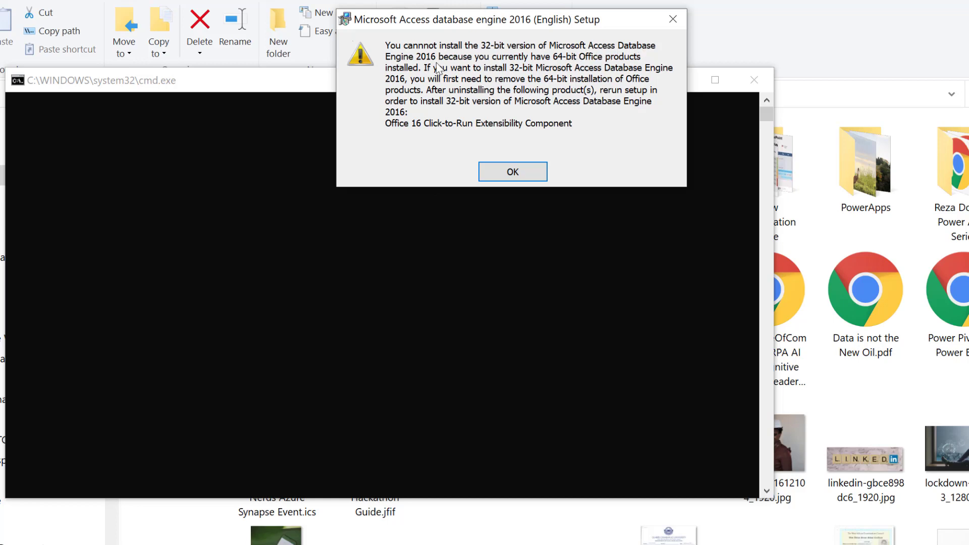
{"action": "mouse_move", "coordinate": [479, 66]}
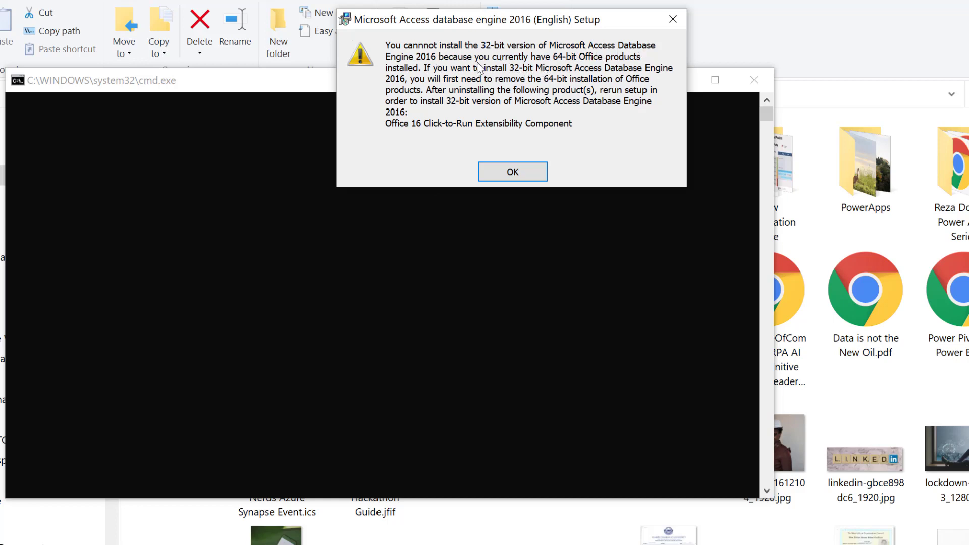
{"action": "mouse_move", "coordinate": [596, 65]}
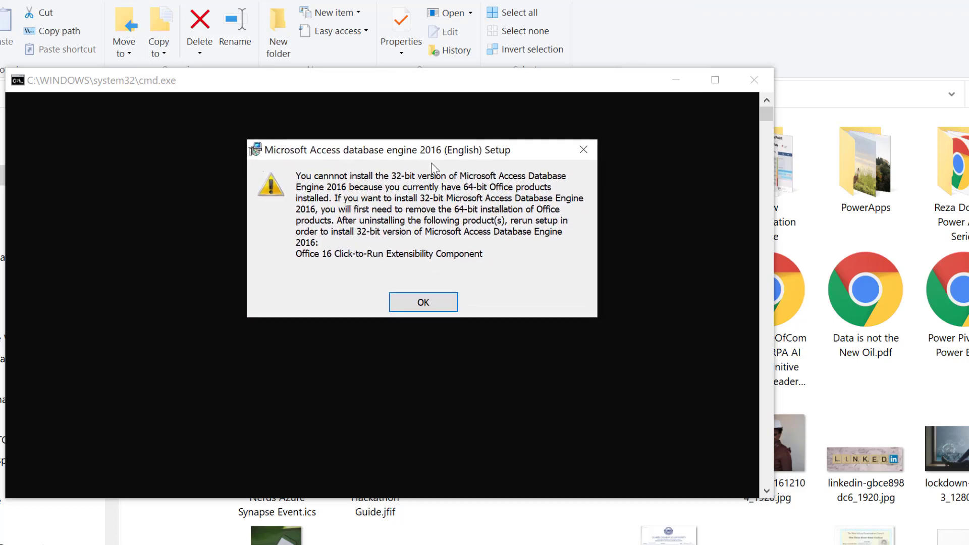
{"action": "mouse_move", "coordinate": [574, 148]}
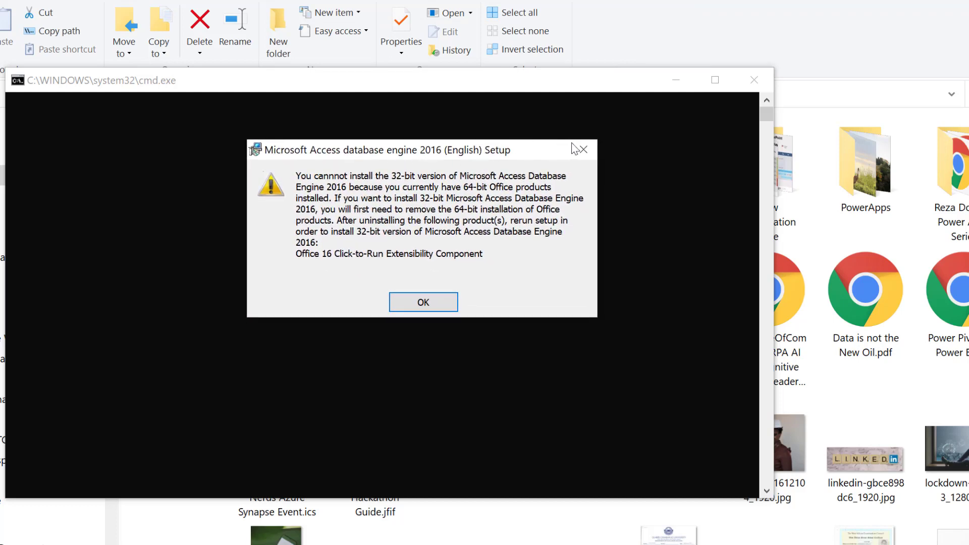
{"action": "left_click", "coordinate": [423, 302]}
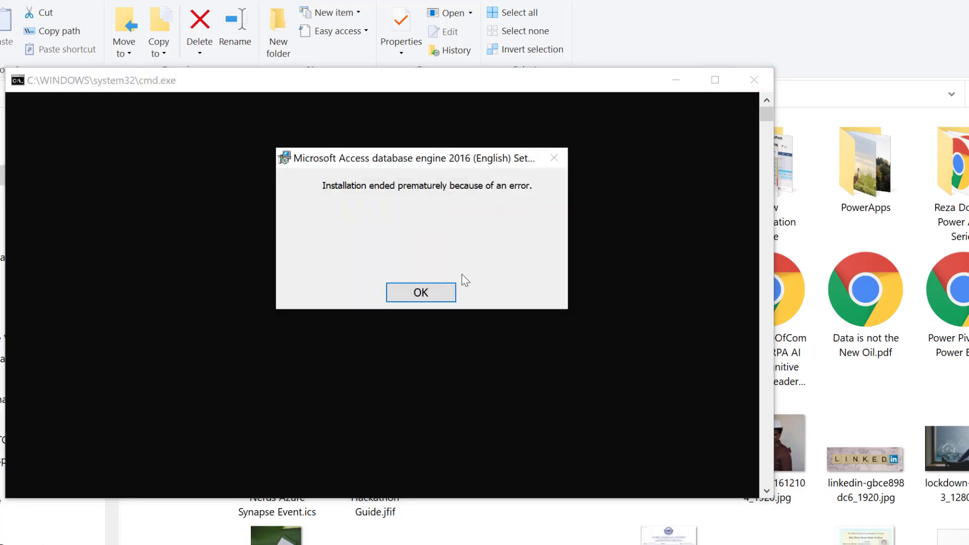
{"action": "left_click", "coordinate": [421, 292]}
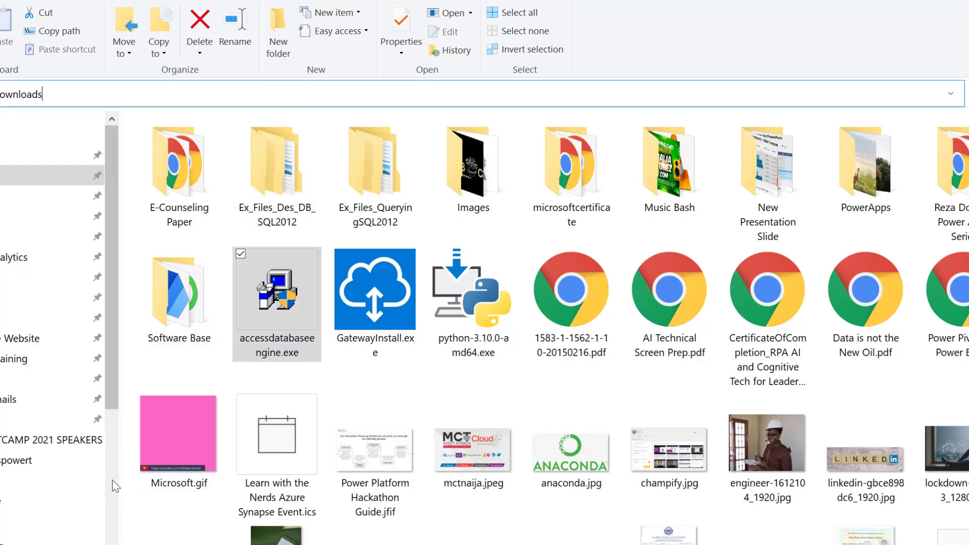
{"action": "mouse_move", "coordinate": [256, 375]}
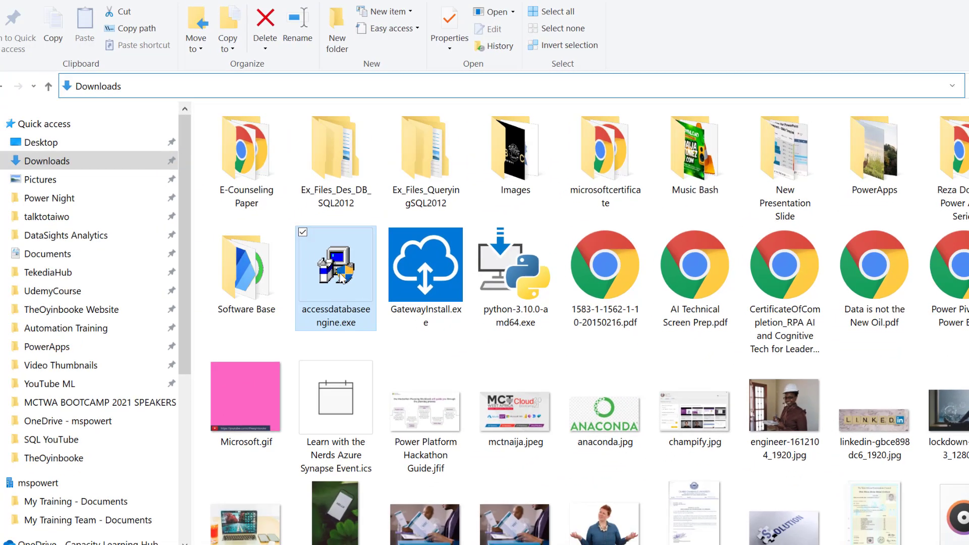
Step: Copy accessdatabaseengine.exe's Downloads folder path from its Properties dialog, then close it
{"action": "right_click", "coordinate": [336, 264]}
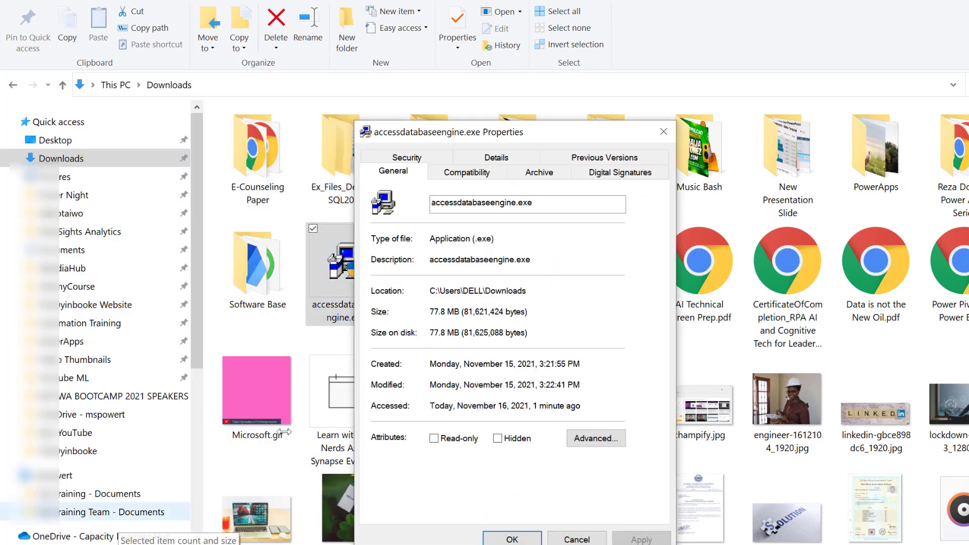
{"action": "double_click", "coordinate": [510, 292]}
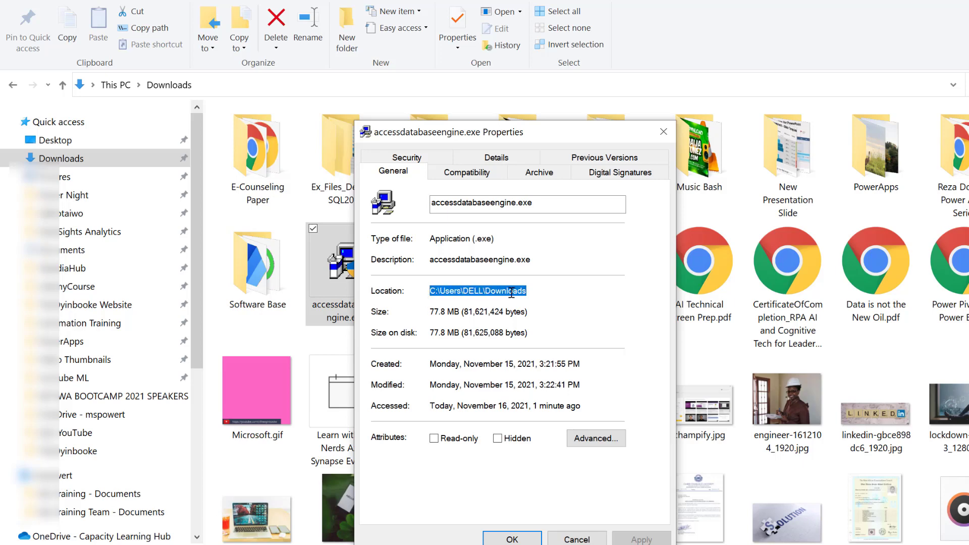
{"action": "left_click", "coordinate": [663, 132]}
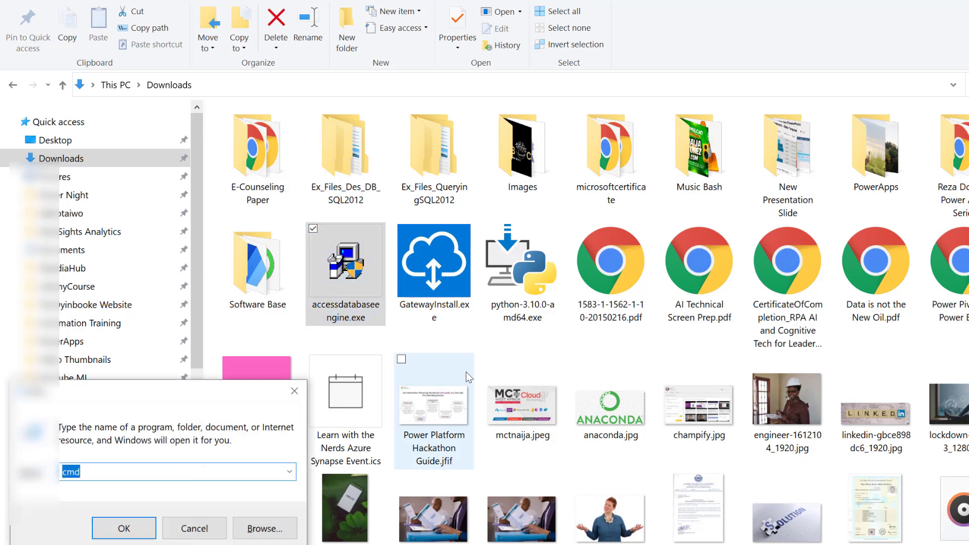
Step: Change the Command Prompt directory to C:\Users\DELL\Downloads
{"action": "left_click", "coordinate": [123, 529]}
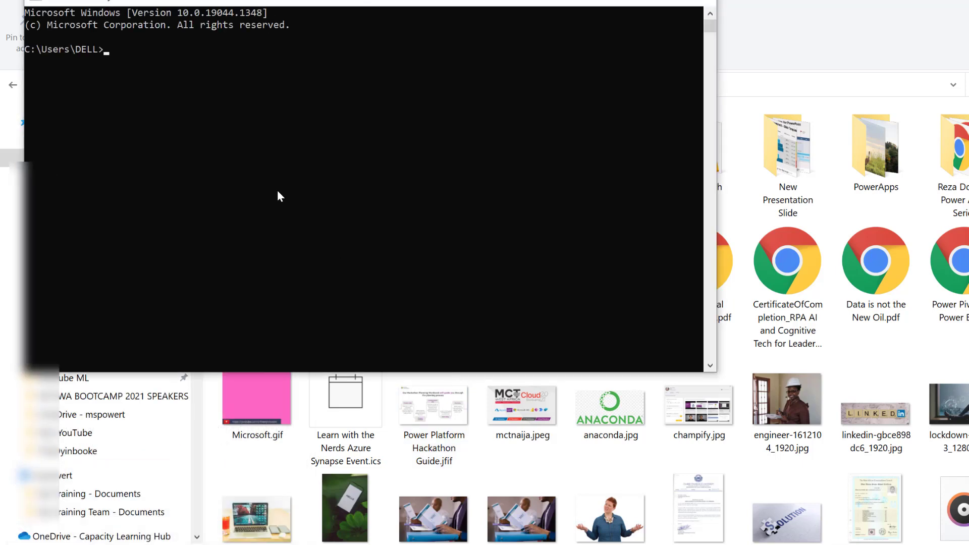
{"action": "type", "text": "cd"}
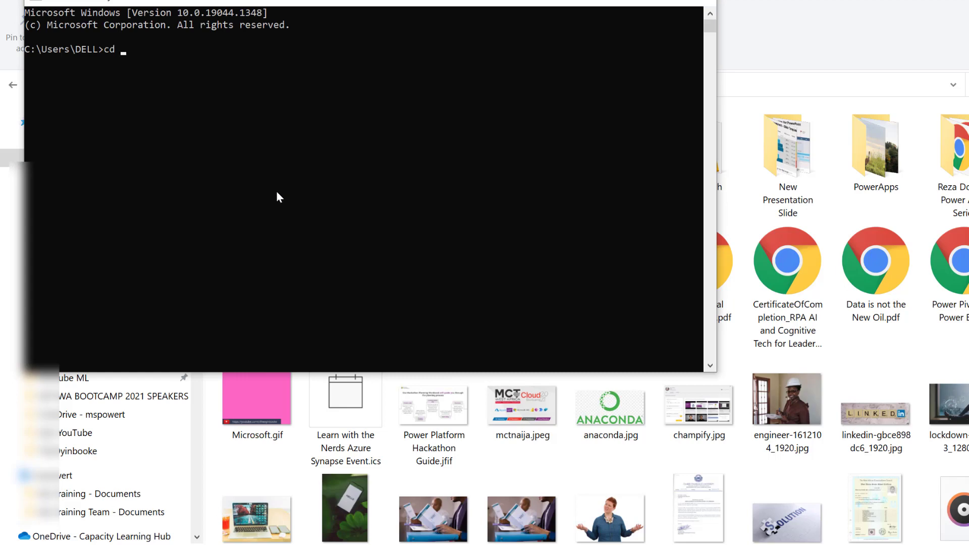
{"action": "type", "text": "C:\\Users\\DELL\\Downloads"}
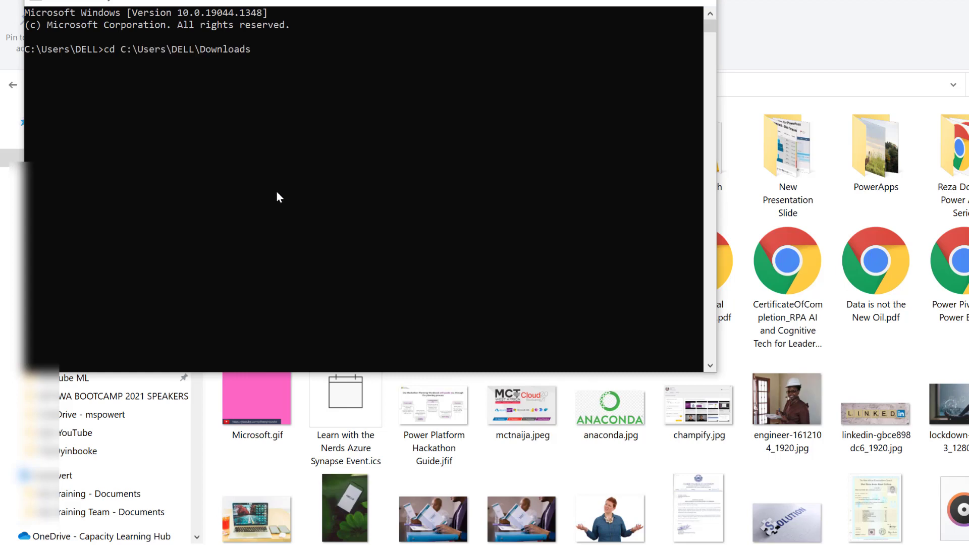
{"action": "key", "text": "Enter"}
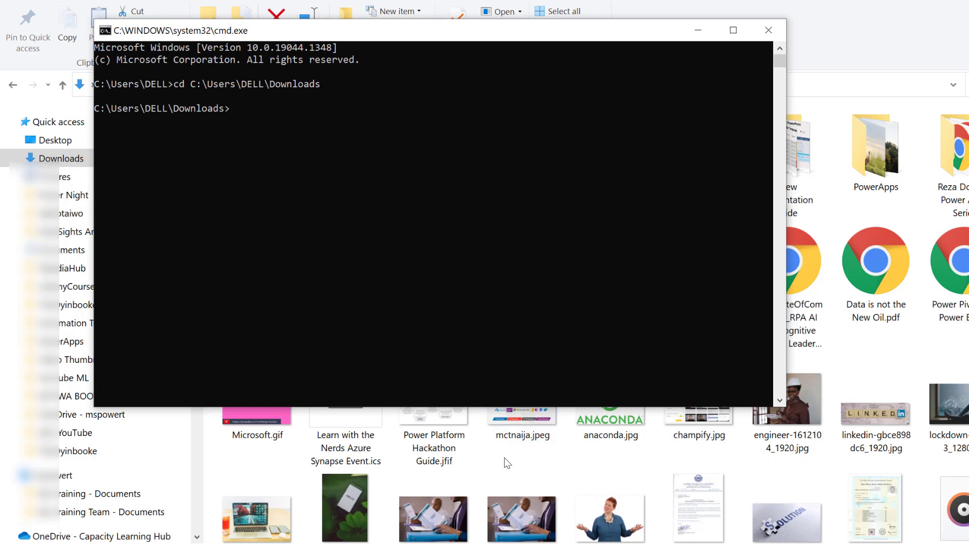
Step: Confirm the installer's file name and run accessdatabaseengine.exe /quiet
{"action": "left_click", "coordinate": [769, 30]}
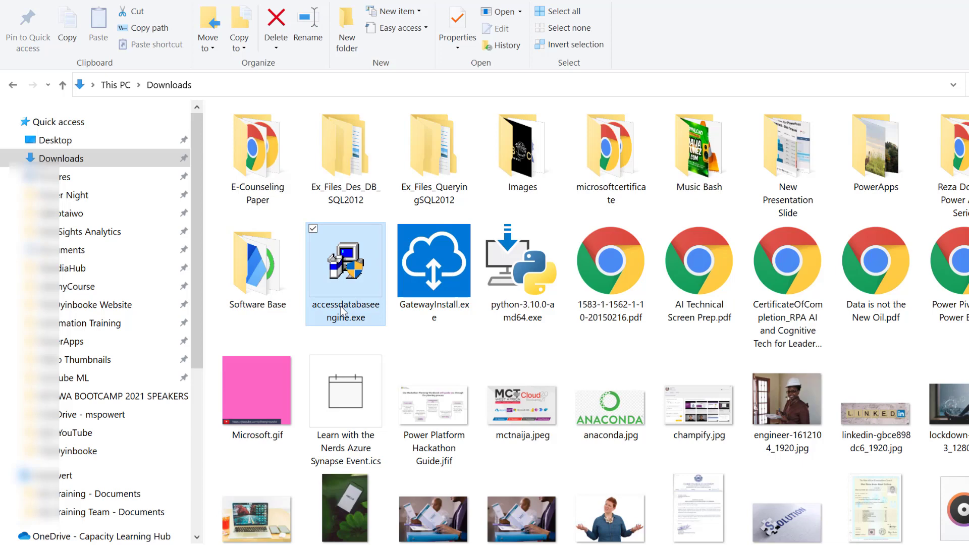
{"action": "left_click", "coordinate": [345, 308]}
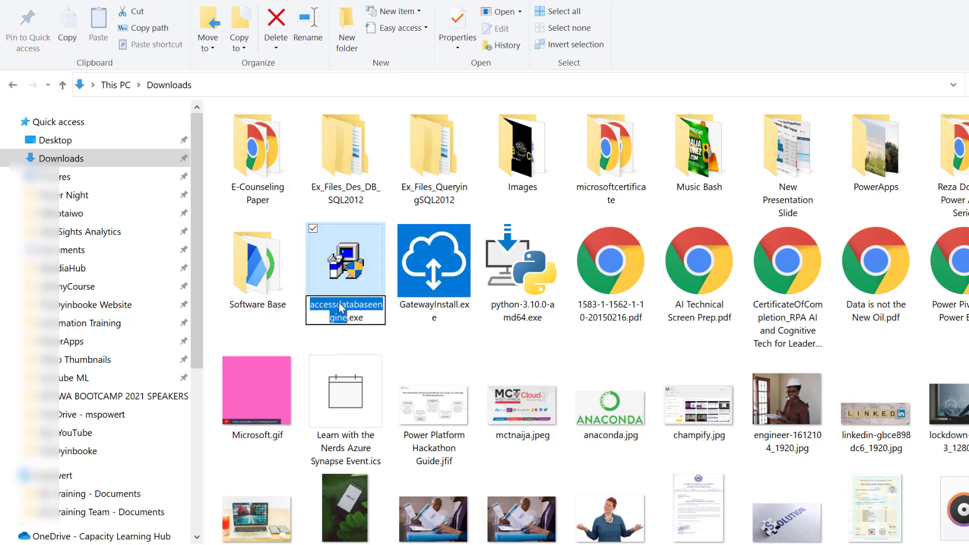
{"action": "left_click", "coordinate": [412, 345]}
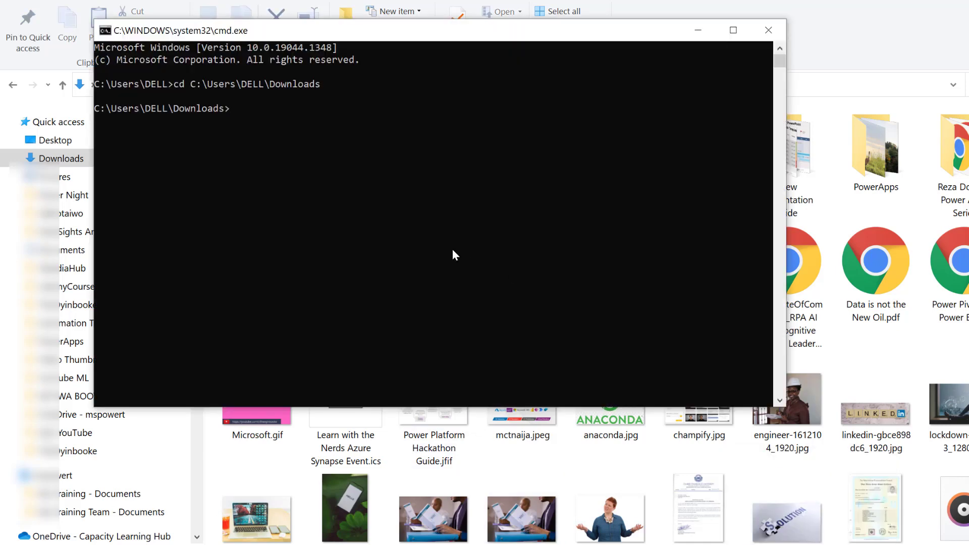
{"action": "type", "text": "accessdatabaseengine"}
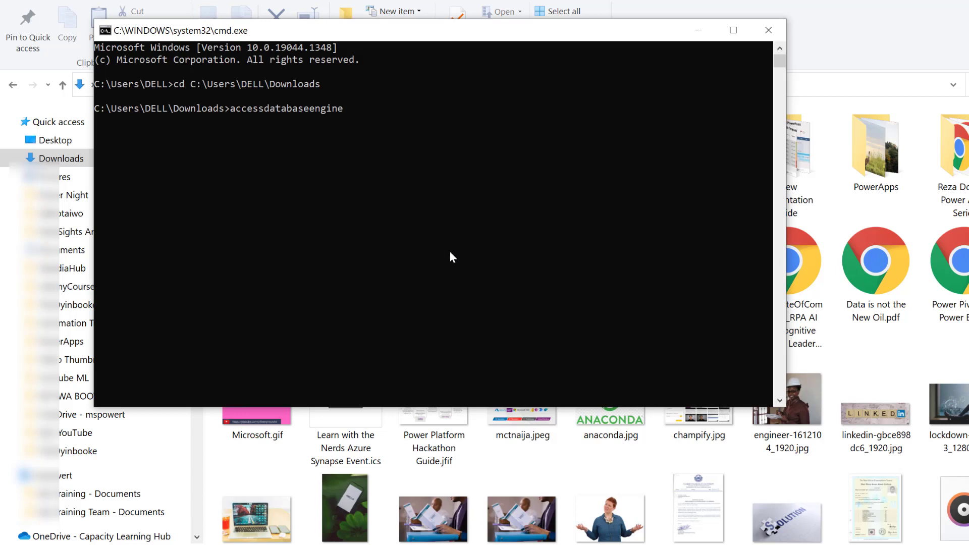
{"action": "type", "text": ".exe /"}
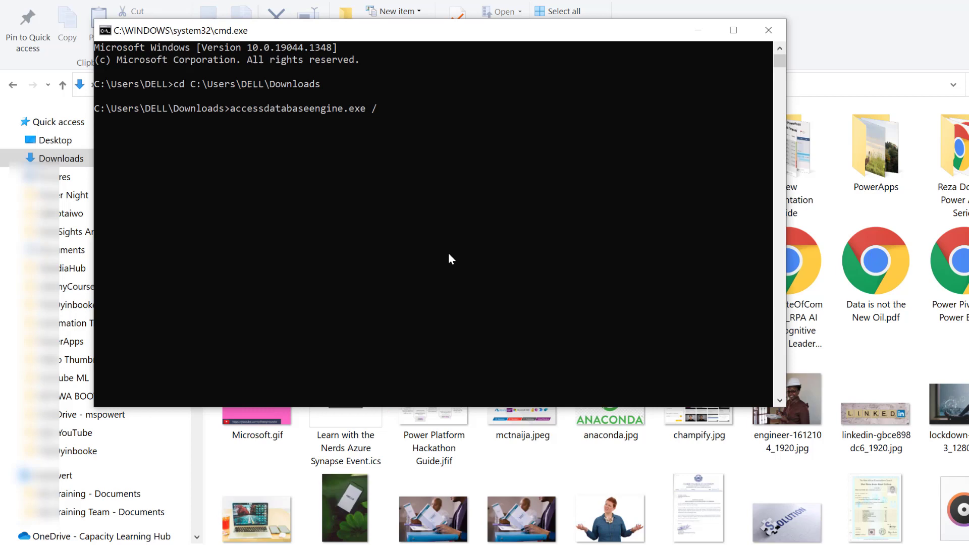
{"action": "type", "text": "quiet"}
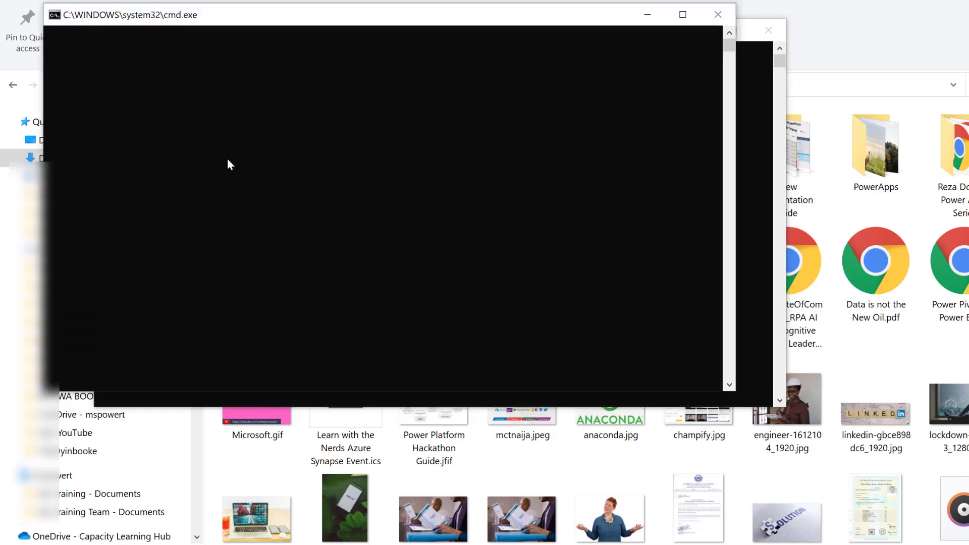
{"action": "key", "text": "enter"}
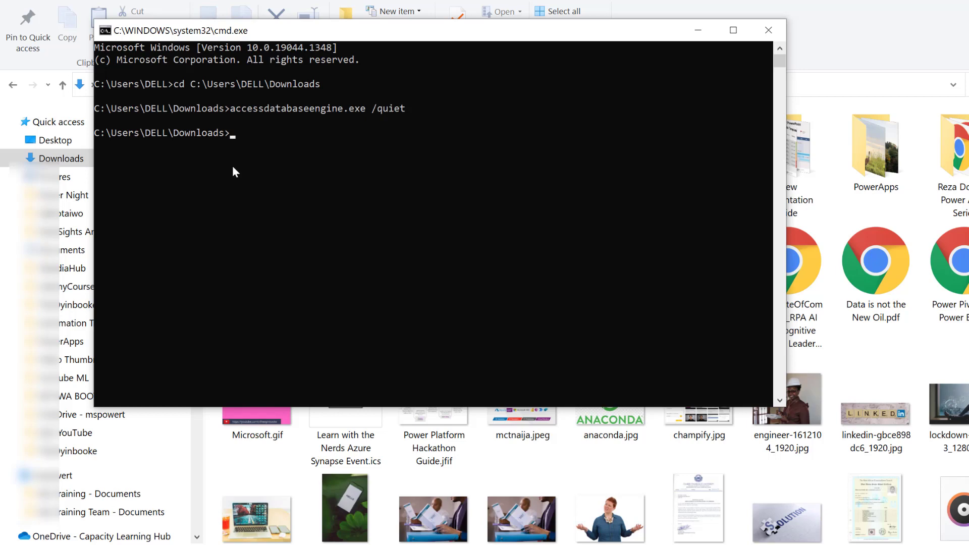
{"action": "mouse_move", "coordinate": [258, 152]}
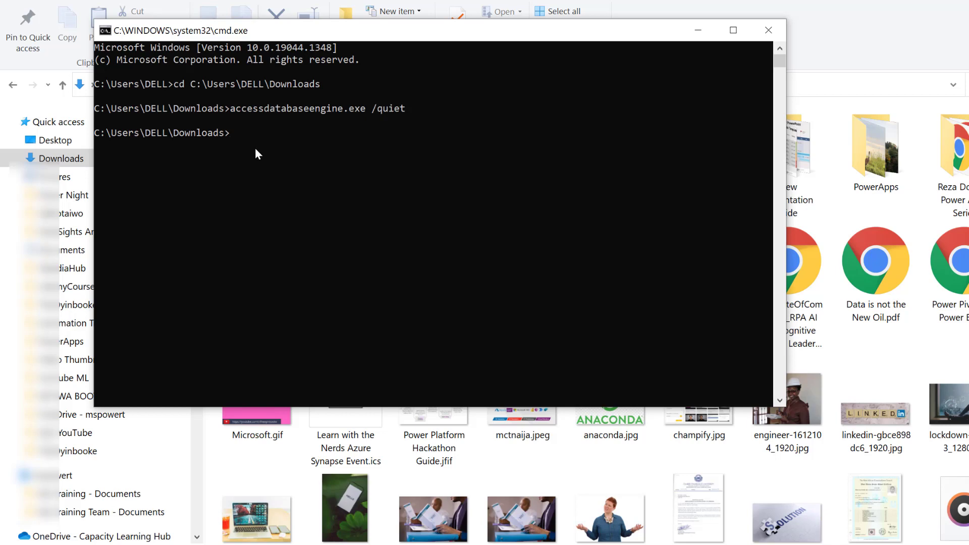
{"action": "mouse_move", "coordinate": [255, 157]}
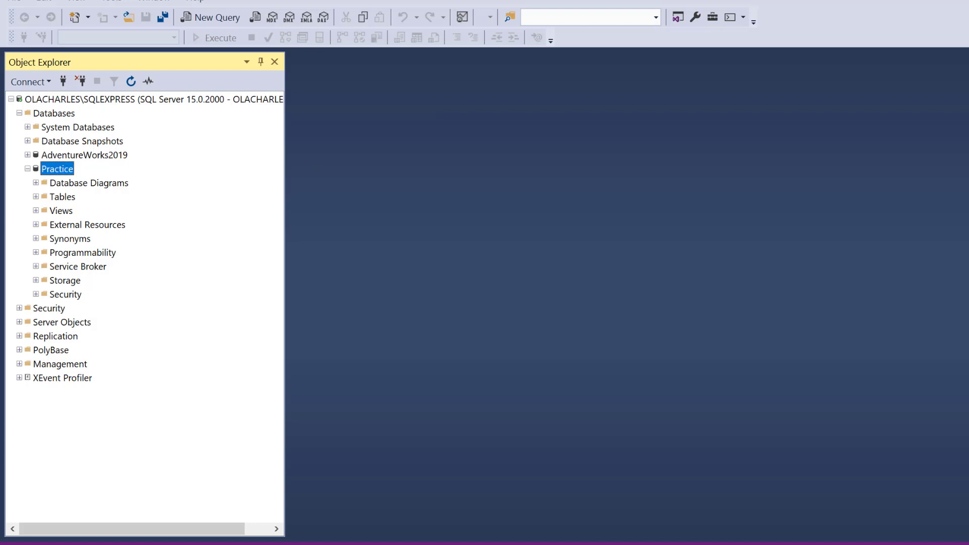
Step: Reconnect to the local SQLEXPRESS server, expand Practice, and open its Tasks menu
{"action": "left_click", "coordinate": [29, 82]}
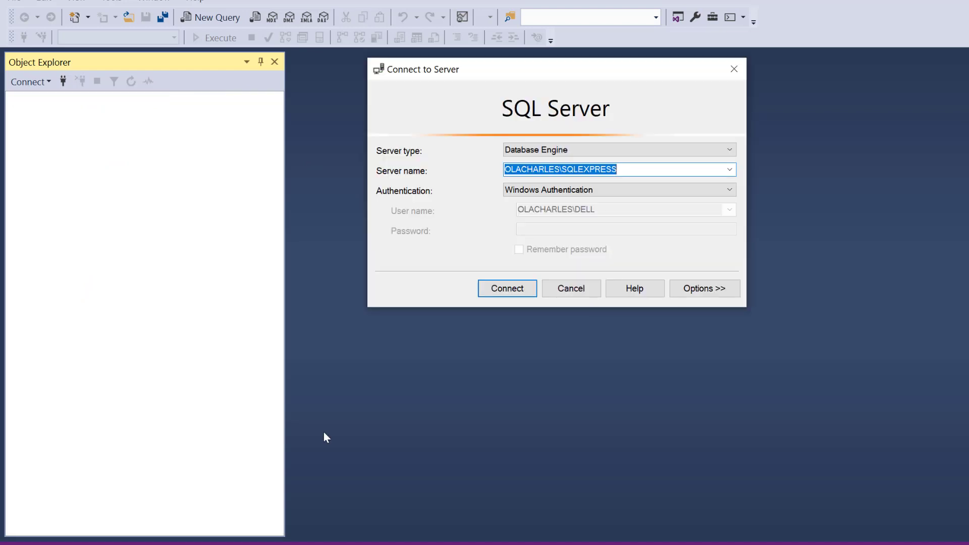
{"action": "left_click", "coordinate": [506, 288]}
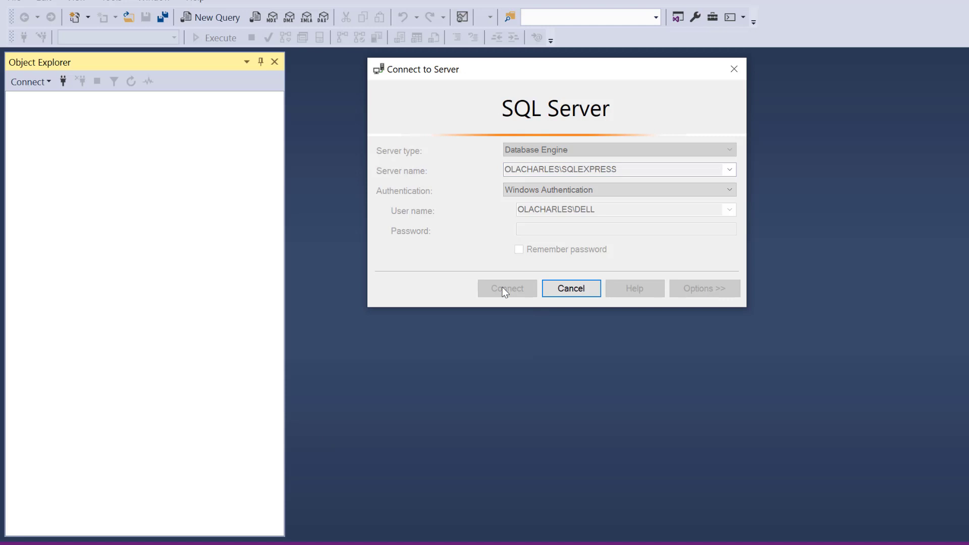
{"action": "left_click", "coordinate": [507, 288]}
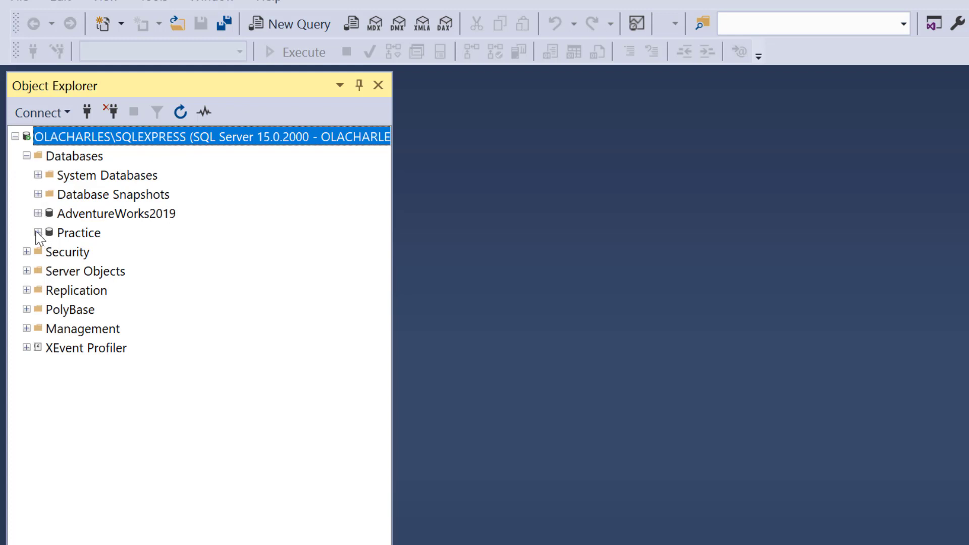
{"action": "left_click", "coordinate": [38, 233]}
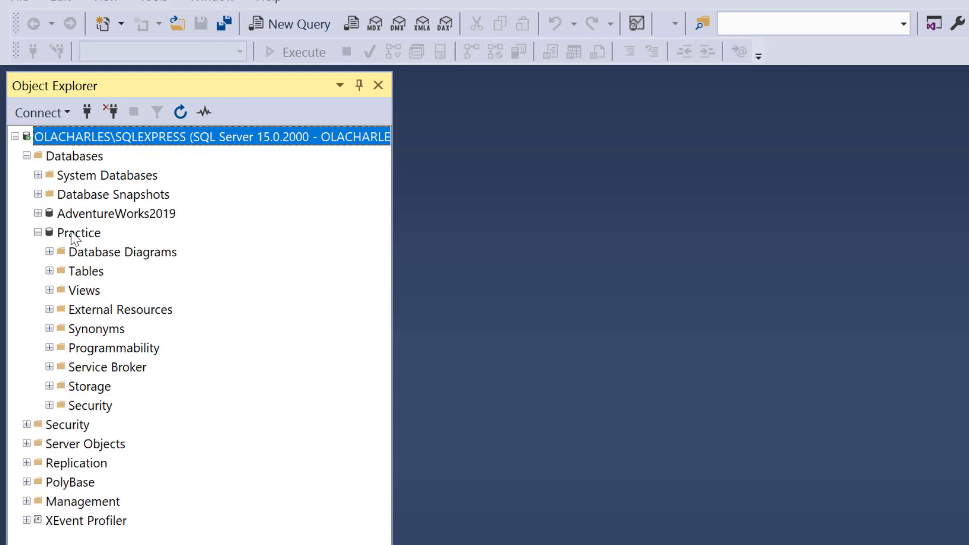
{"action": "right_click", "coordinate": [78, 233]}
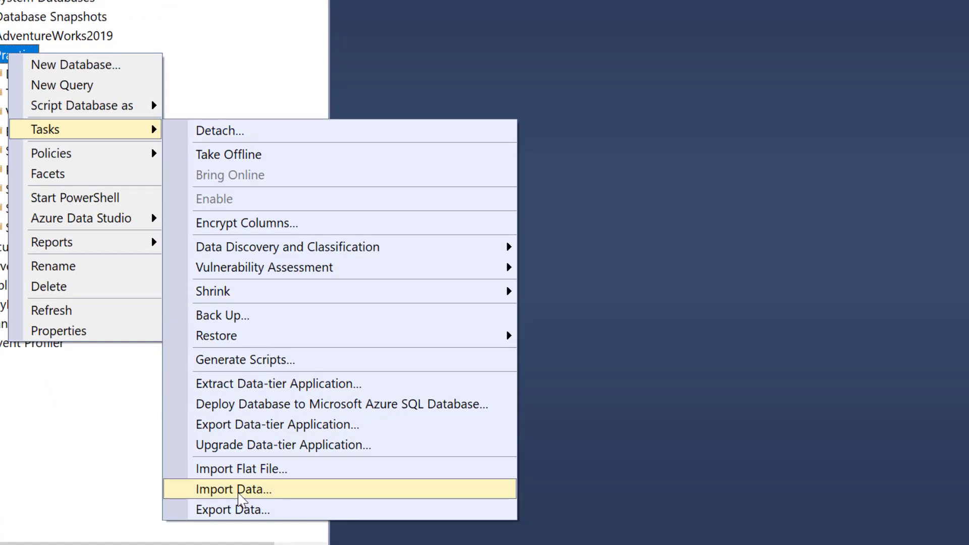
Step: Launch Import Data with Microsoft Excel source Desktop\aug_train.xlsx and continue to the destination
{"action": "left_click", "coordinate": [234, 490]}
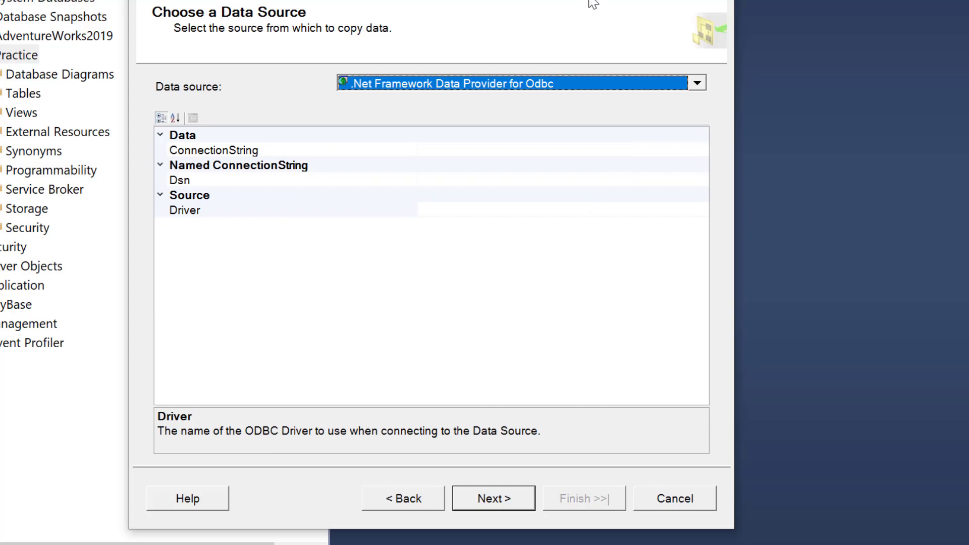
{"action": "left_click", "coordinate": [697, 82]}
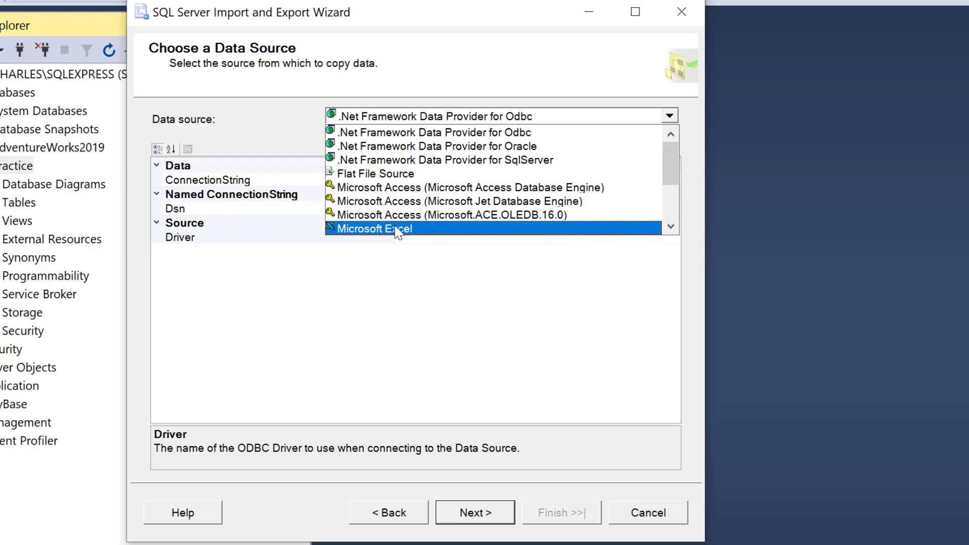
{"action": "left_click", "coordinate": [373, 229]}
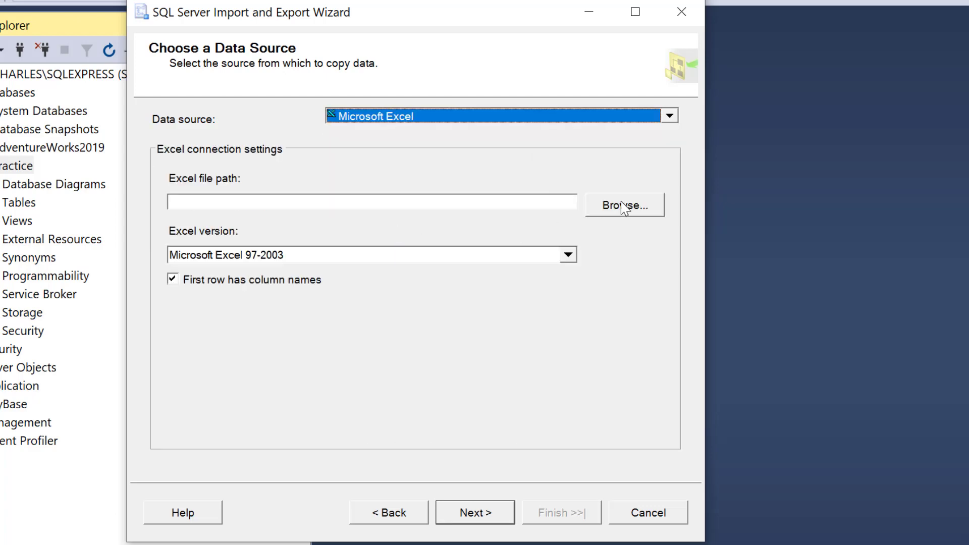
{"action": "left_click", "coordinate": [624, 204]}
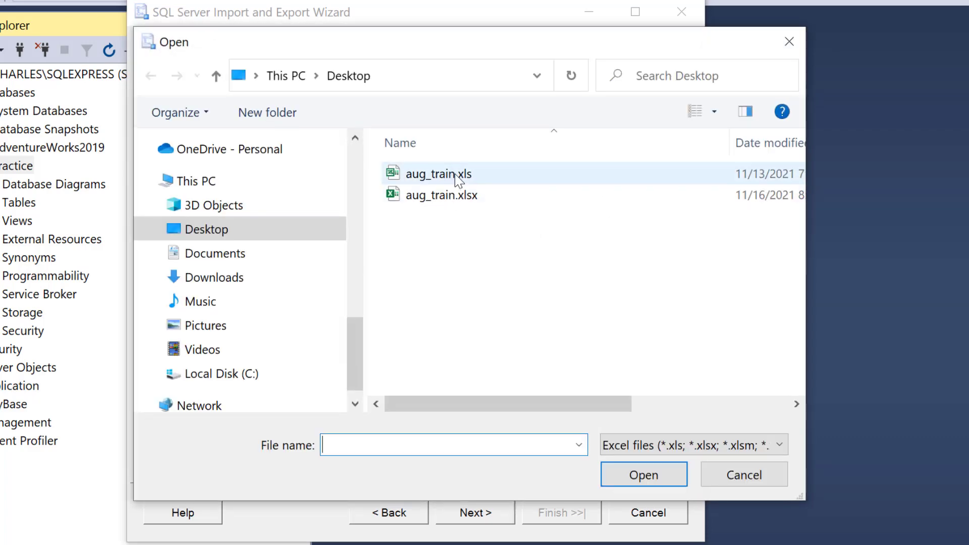
{"action": "mouse_move", "coordinate": [439, 174]}
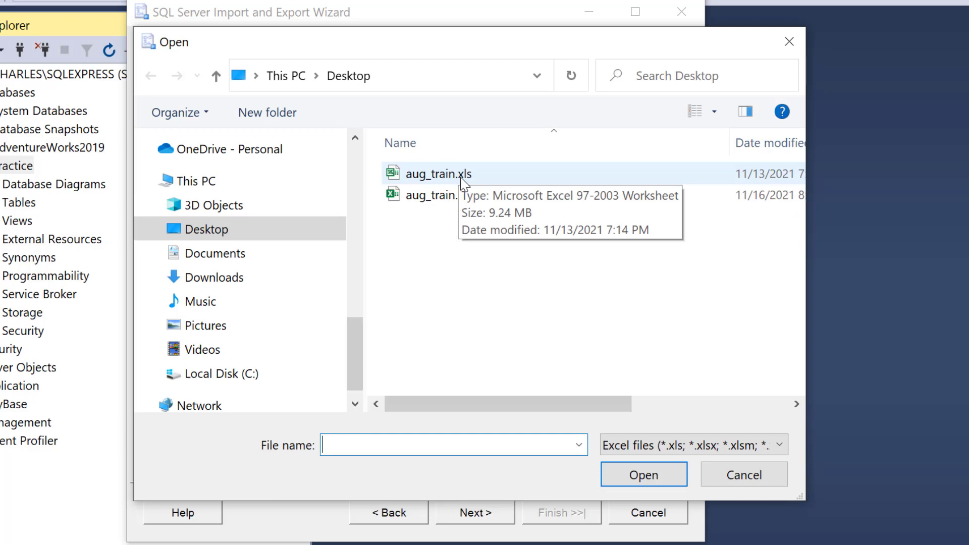
{"action": "left_click", "coordinate": [443, 195]}
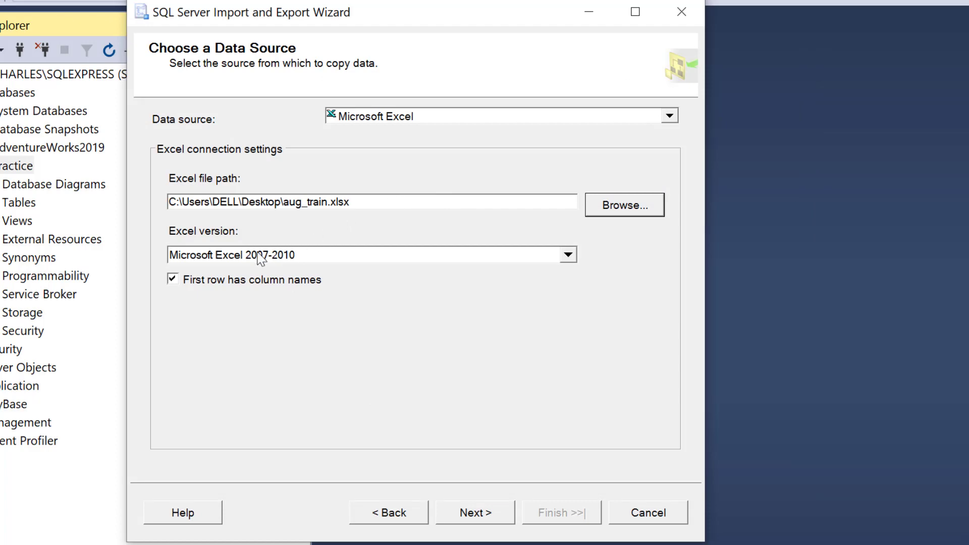
{"action": "mouse_move", "coordinate": [525, 307]}
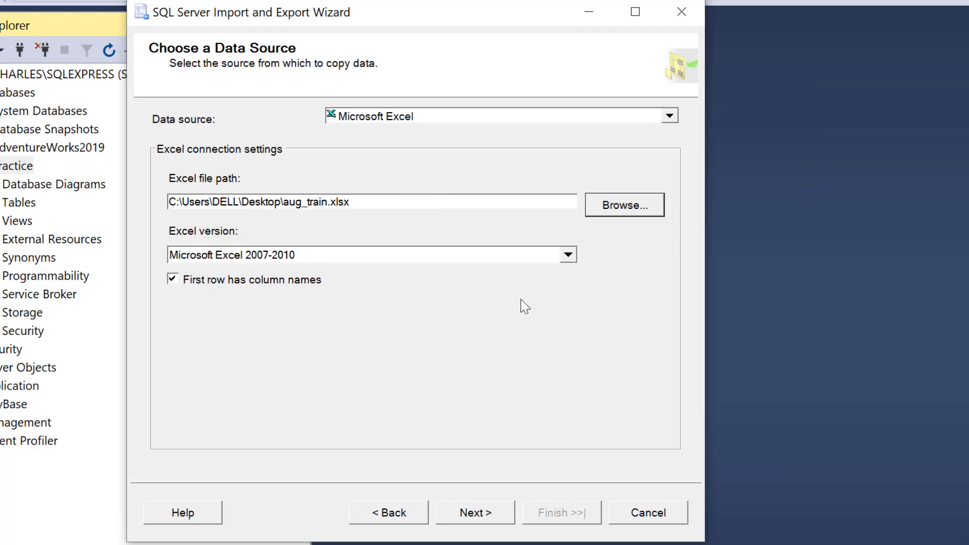
{"action": "left_click", "coordinate": [476, 512]}
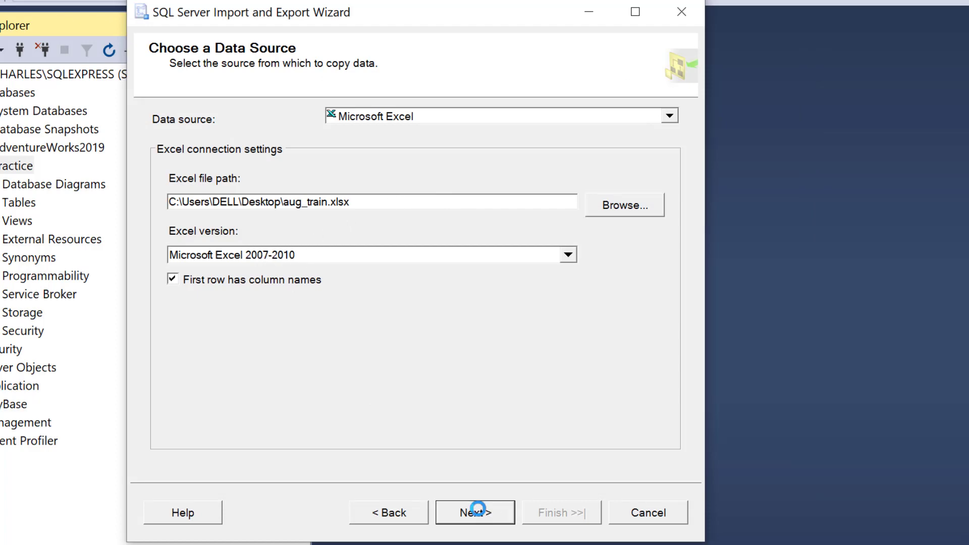
{"action": "left_click", "coordinate": [474, 512]}
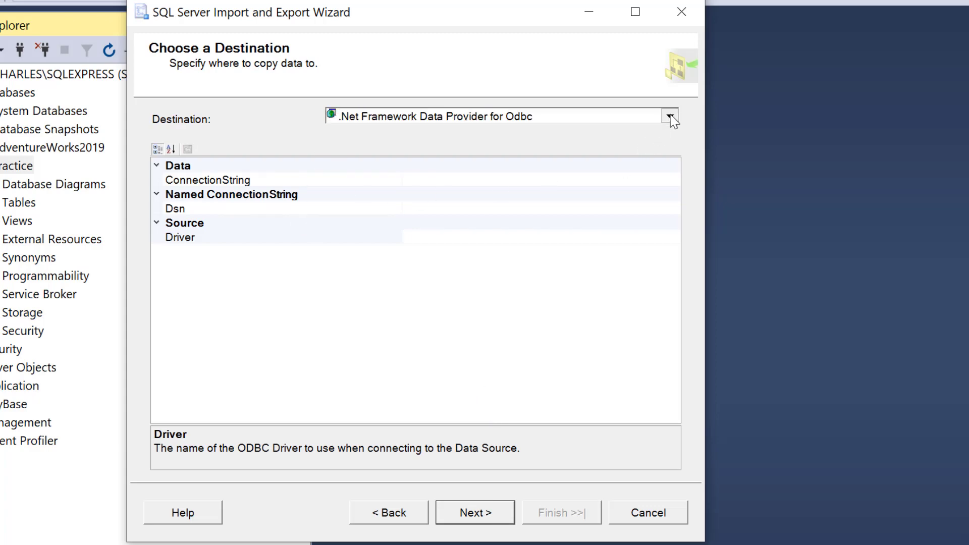
Step: Choose SQL Server Native Client 11.0 as the destination type
{"action": "left_click", "coordinate": [670, 116]}
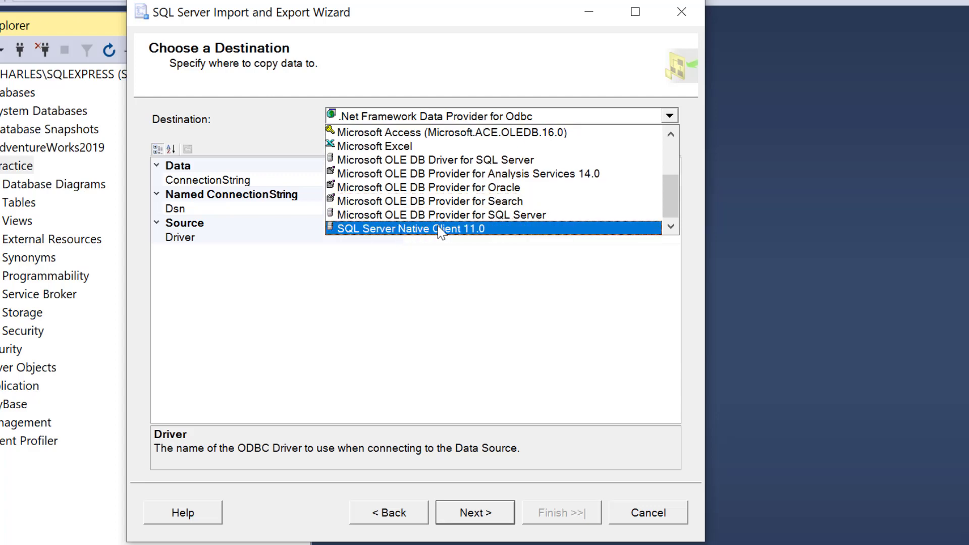
{"action": "left_click", "coordinate": [410, 229]}
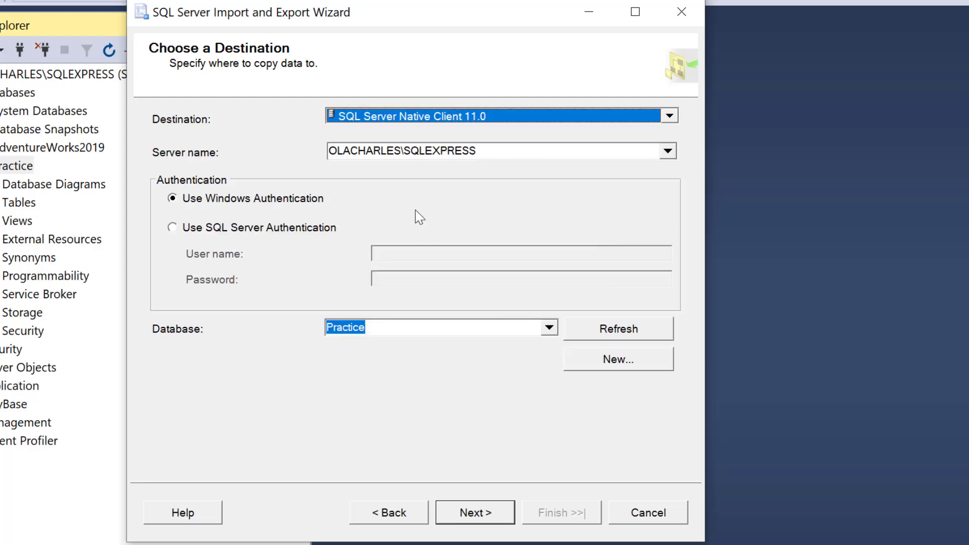
{"action": "mouse_move", "coordinate": [300, 200]}
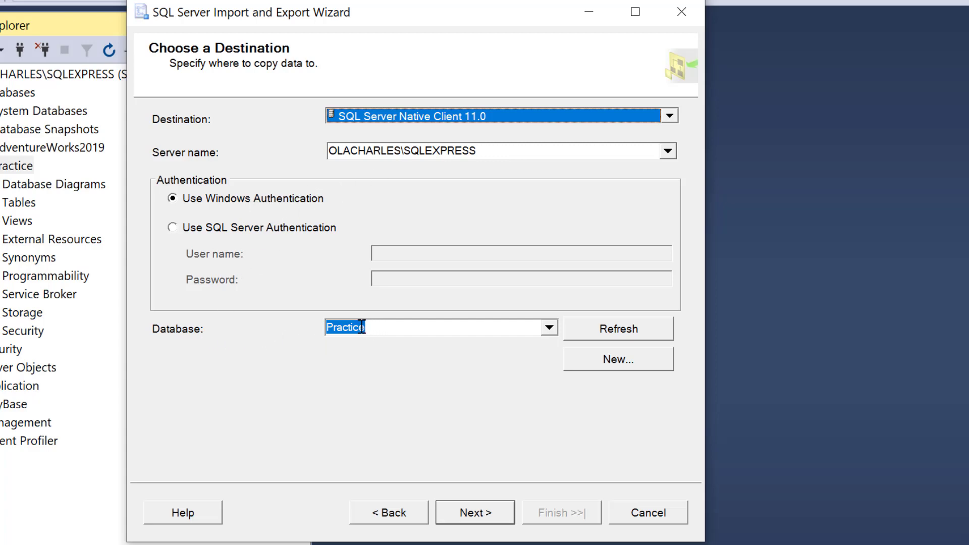
{"action": "mouse_move", "coordinate": [530, 482]}
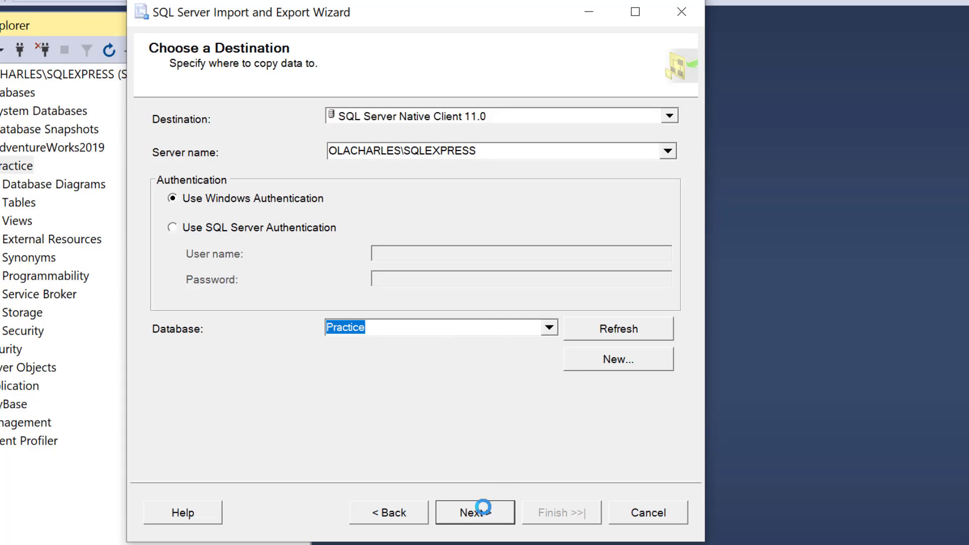
Step: Map the aug_train$ sheet to the new destination table kaggle.InsFullCrossSell in Select Source Tables
{"action": "left_click", "coordinate": [474, 512]}
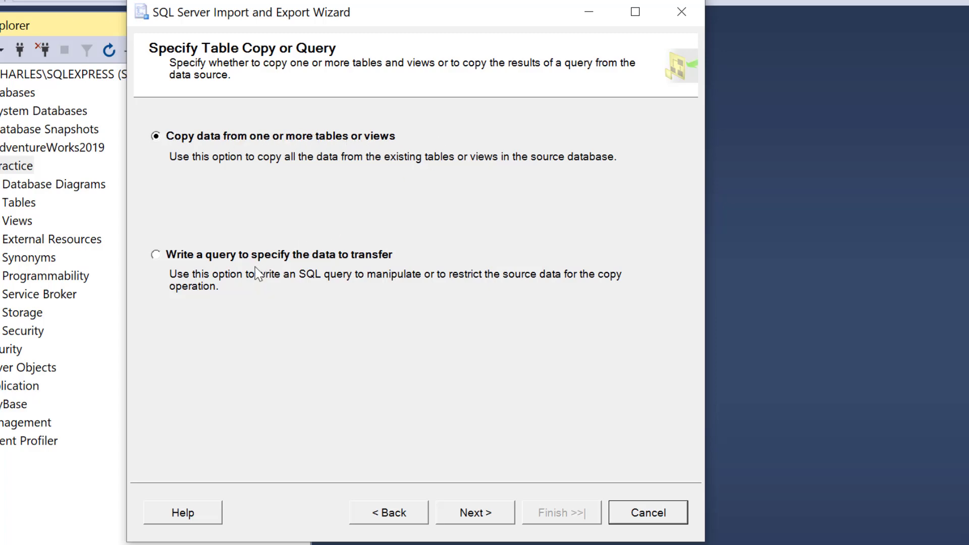
{"action": "mouse_move", "coordinate": [286, 265]}
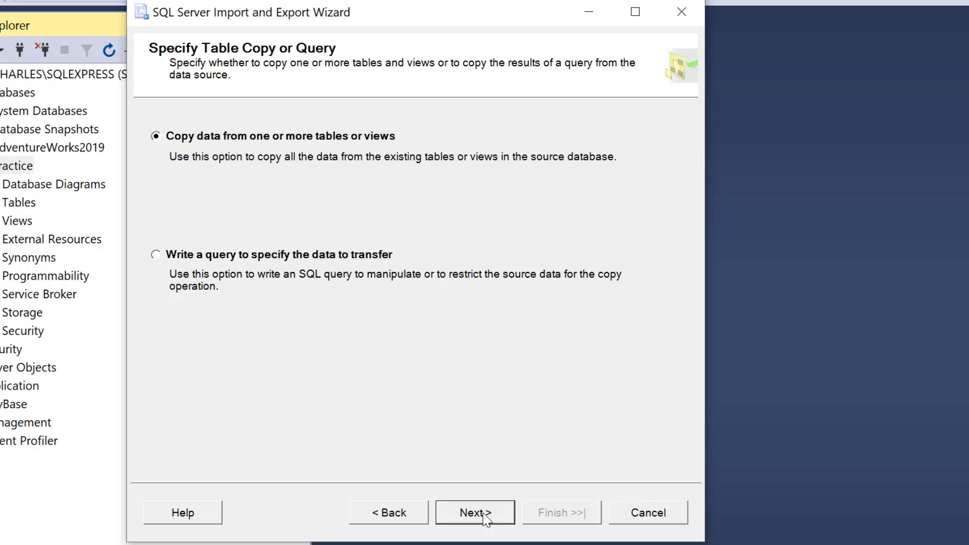
{"action": "left_click", "coordinate": [475, 512]}
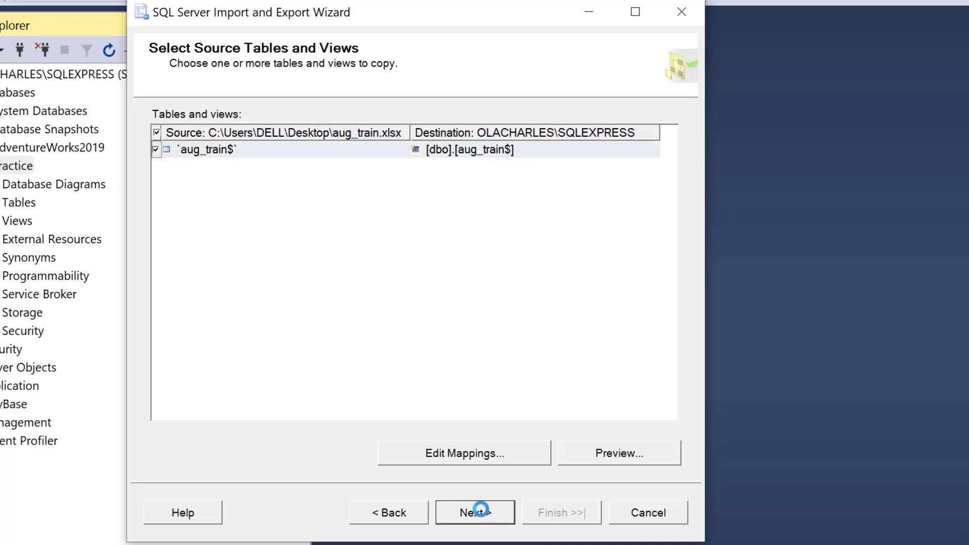
{"action": "left_click", "coordinate": [220, 149]}
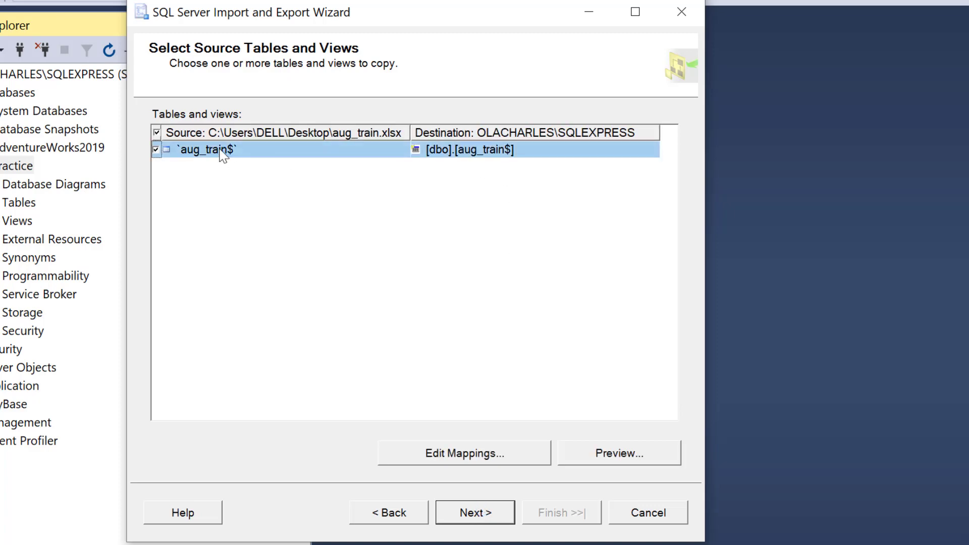
{"action": "mouse_move", "coordinate": [442, 154]}
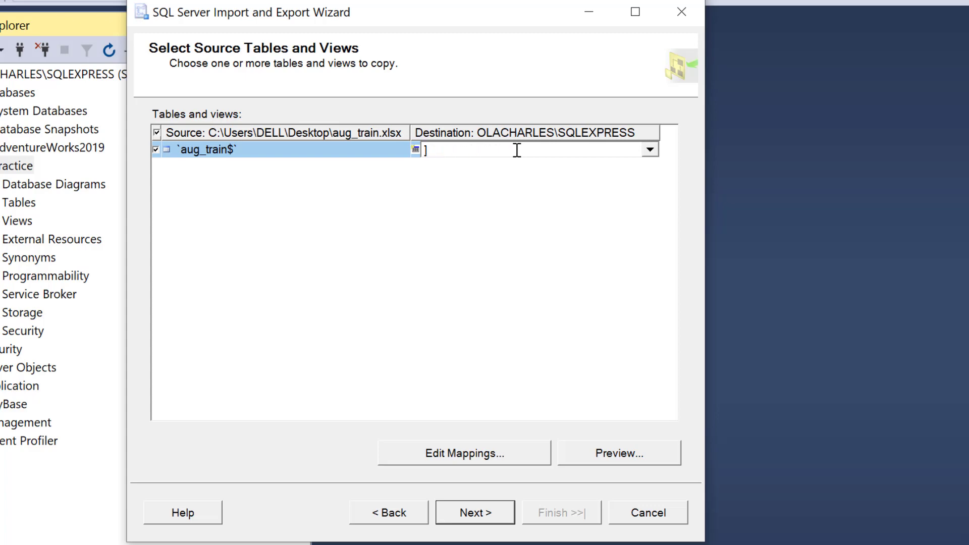
{"action": "type", "text": "ka"}
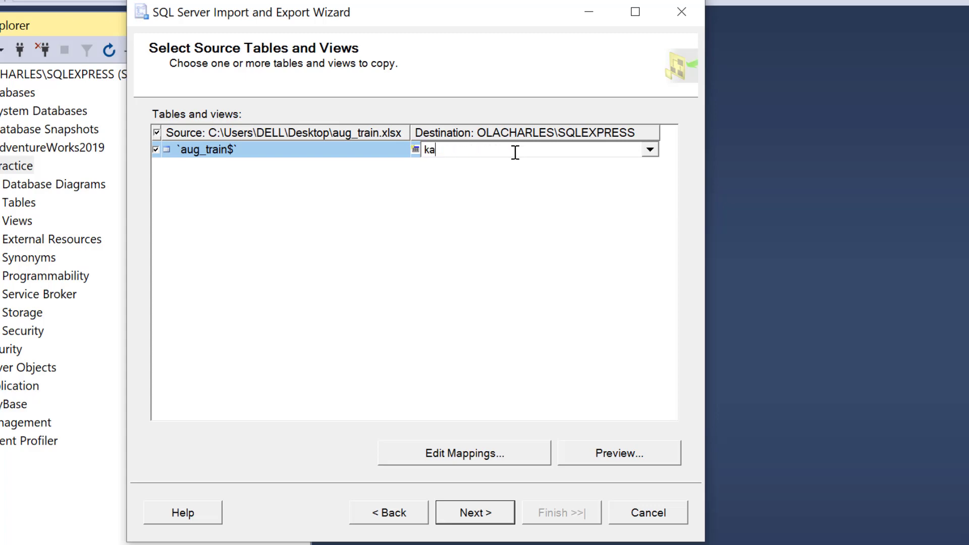
{"action": "type", "text": "ggl"}
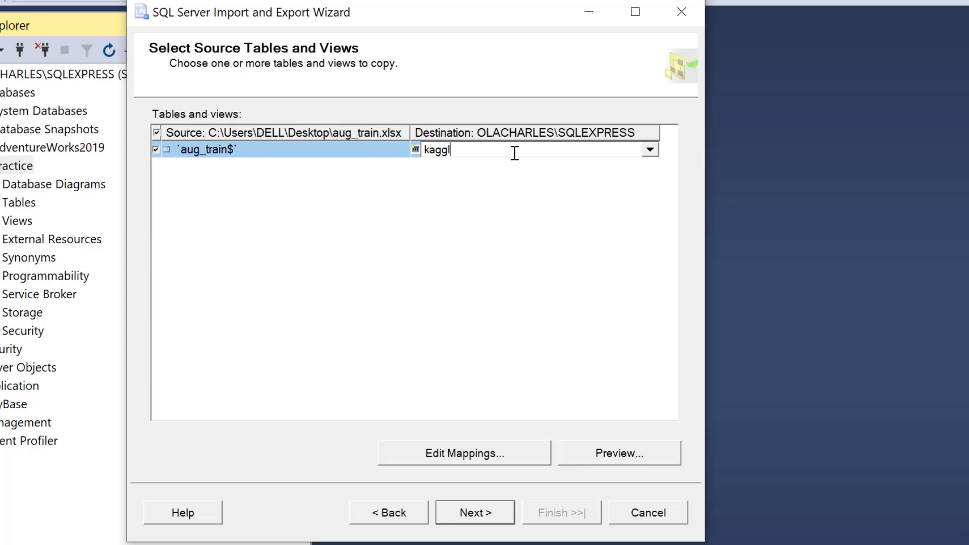
{"action": "type", "text": "e."}
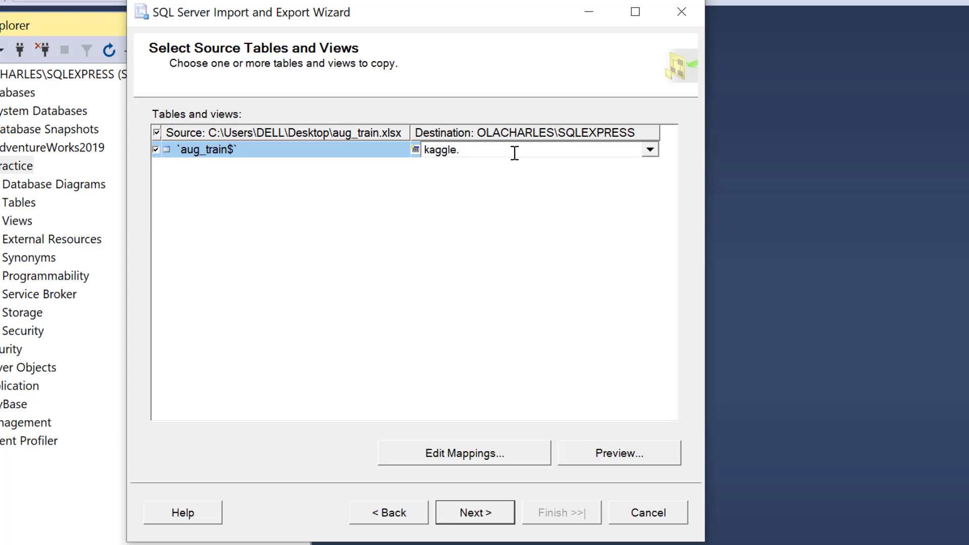
{"action": "type", "text": "InsF"}
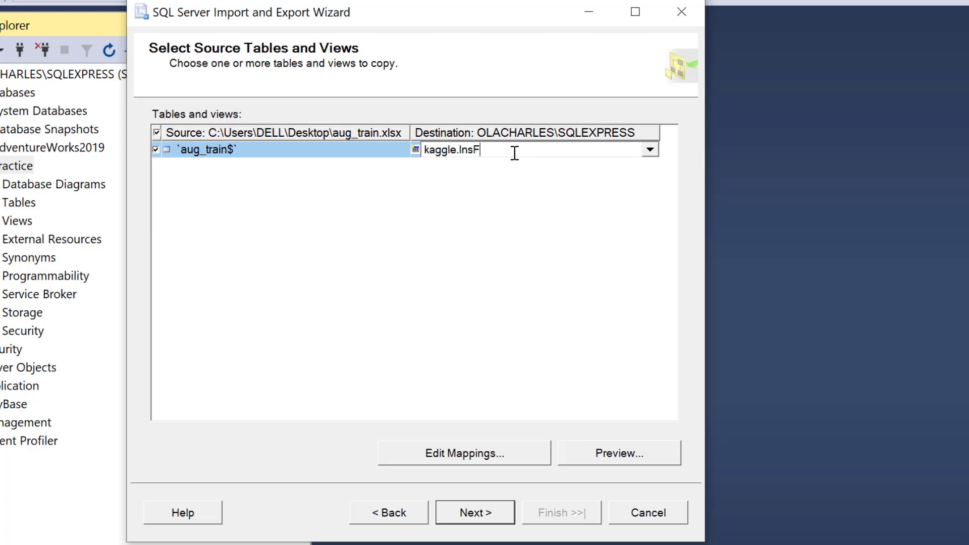
{"action": "type", "text": "ullCros"}
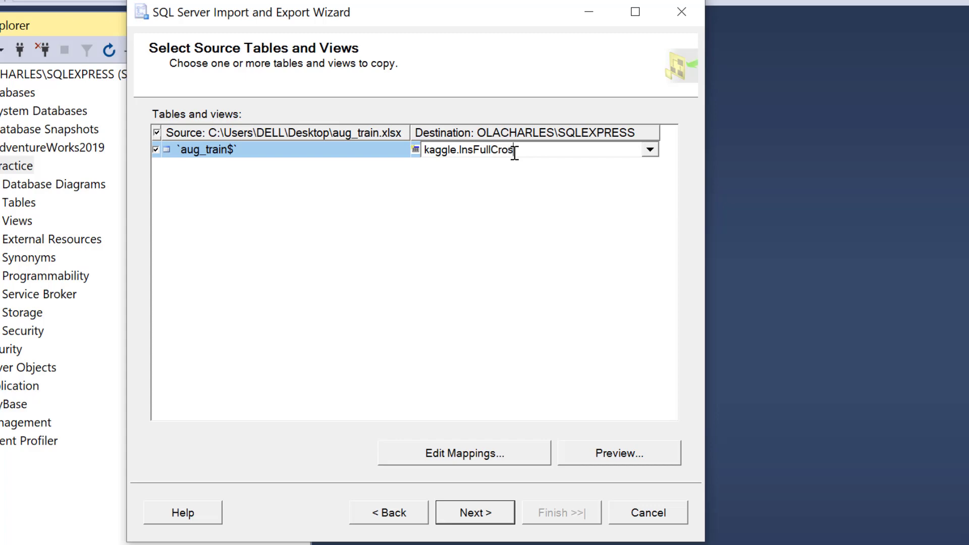
{"action": "type", "text": "Sell"}
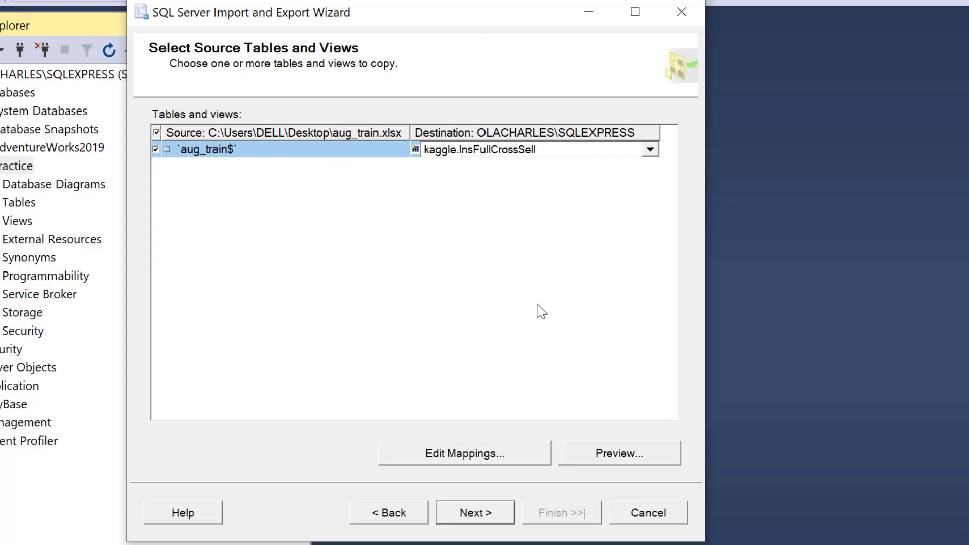
{"action": "left_click", "coordinate": [532, 149]}
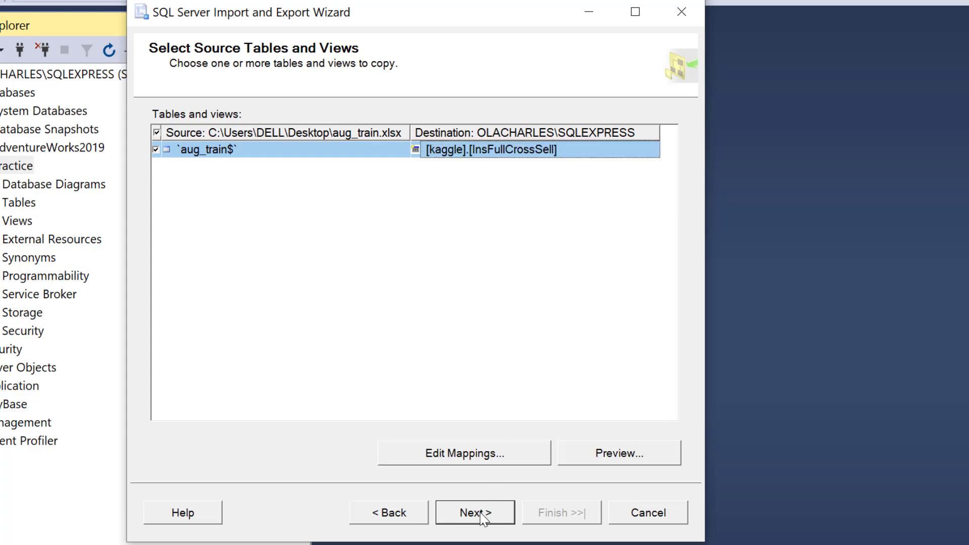
Step: Advance through Save and Run Package and the summary, then finish to copy 382,154 rows
{"action": "left_click", "coordinate": [474, 512]}
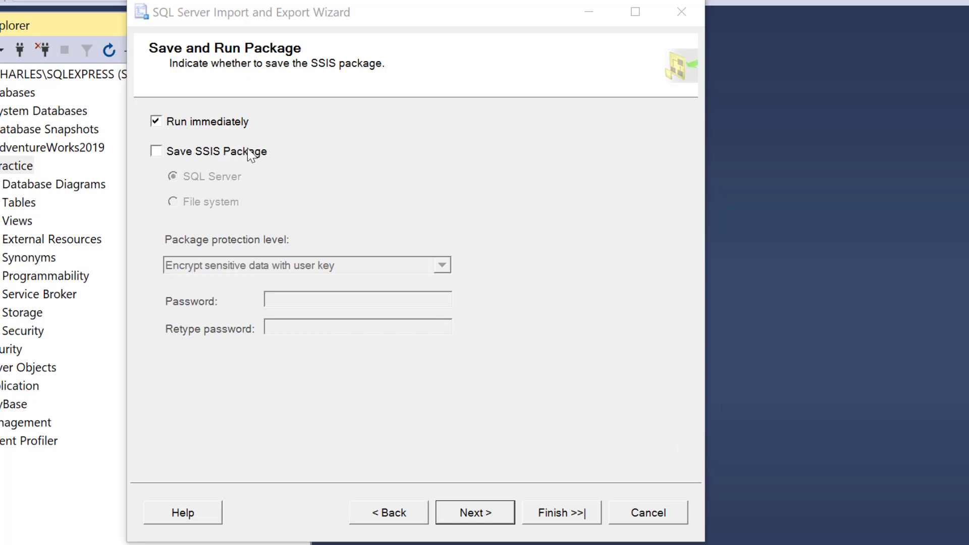
{"action": "mouse_move", "coordinate": [256, 170]}
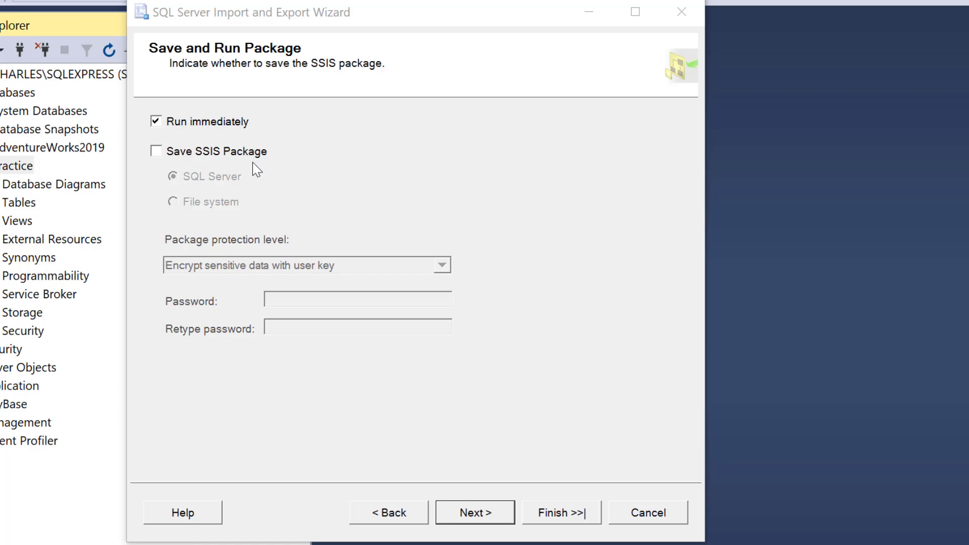
{"action": "mouse_move", "coordinate": [250, 172]}
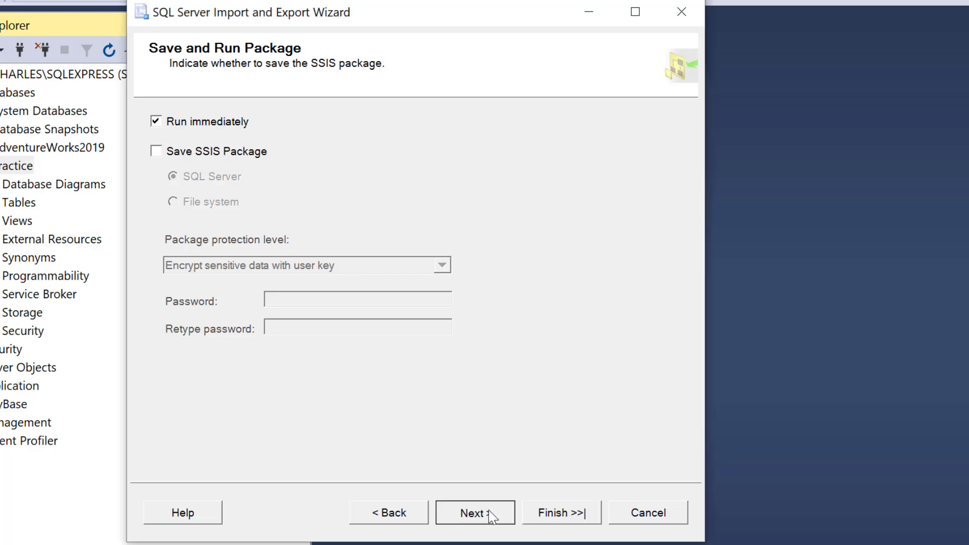
{"action": "left_click", "coordinate": [473, 512]}
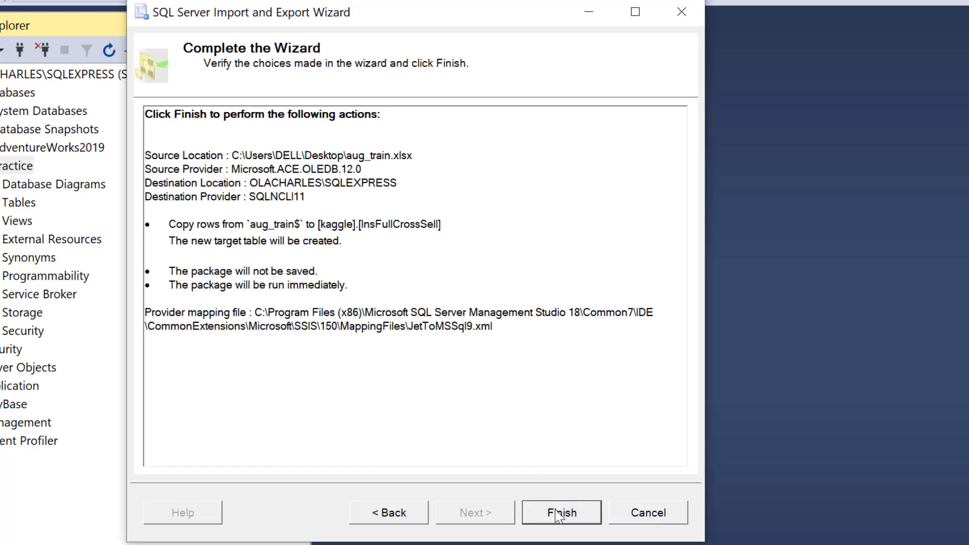
{"action": "left_click", "coordinate": [561, 512]}
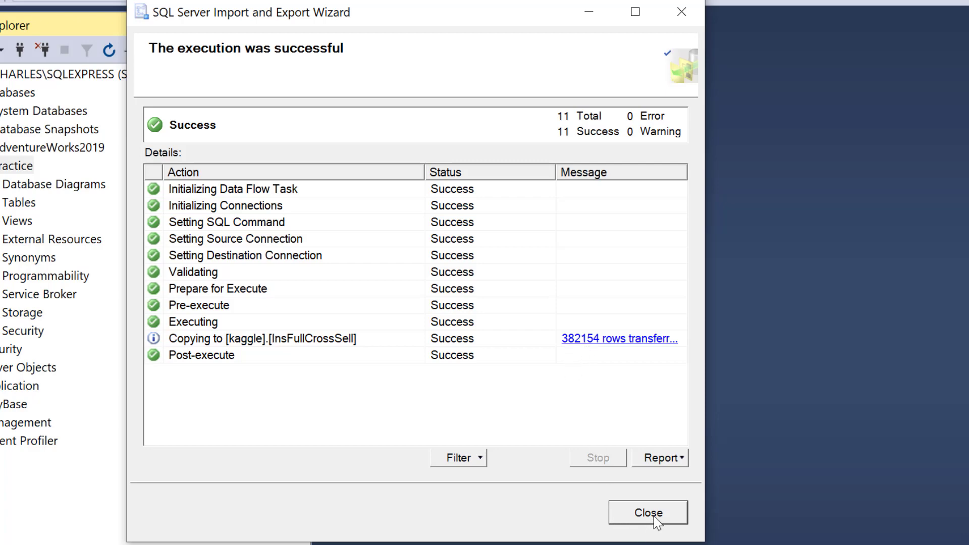
Step: Close the finished import wizard and refresh the Practice database
{"action": "left_click", "coordinate": [648, 512]}
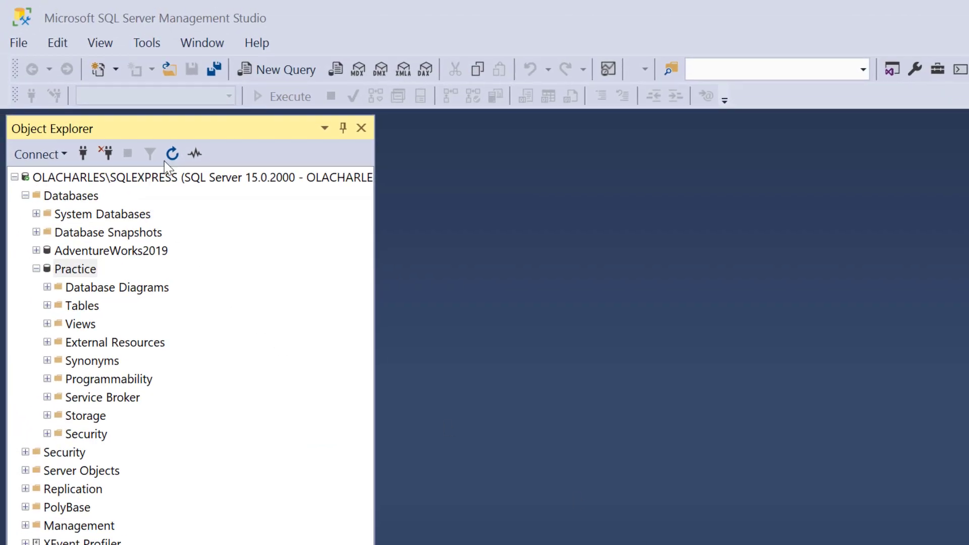
{"action": "right_click", "coordinate": [75, 269]}
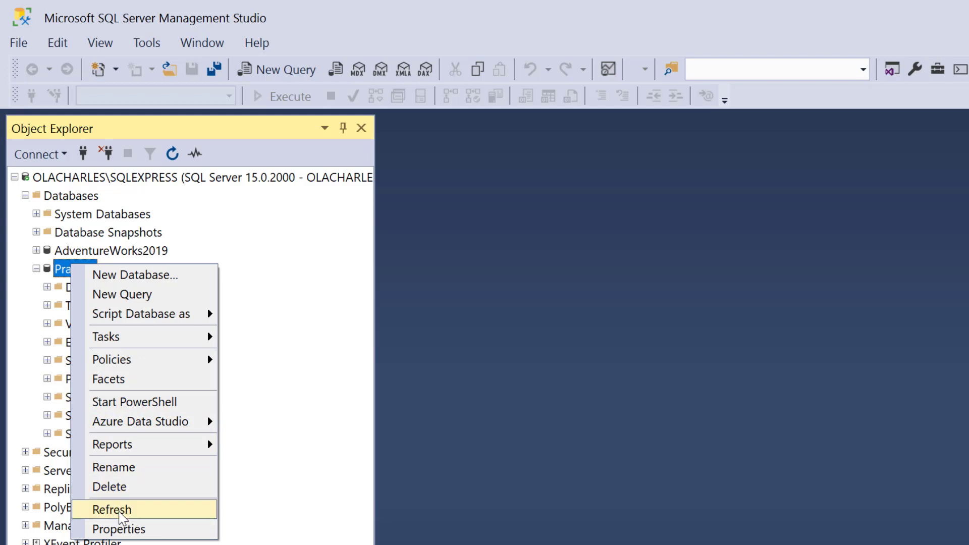
{"action": "left_click", "coordinate": [111, 509]}
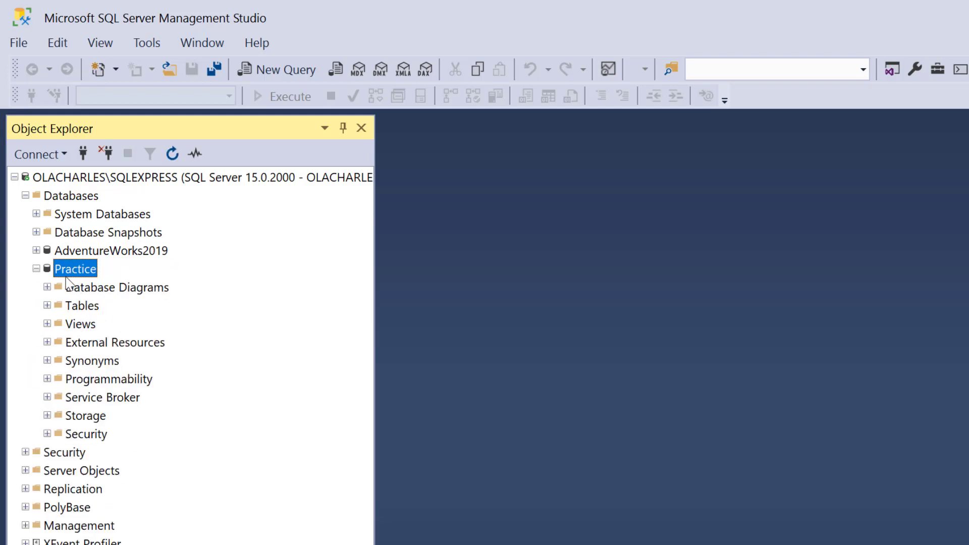
Step: Expand Practice's Tables folder and open the context menu for kaggle.InsFullCrossSell
{"action": "double_click", "coordinate": [82, 306]}
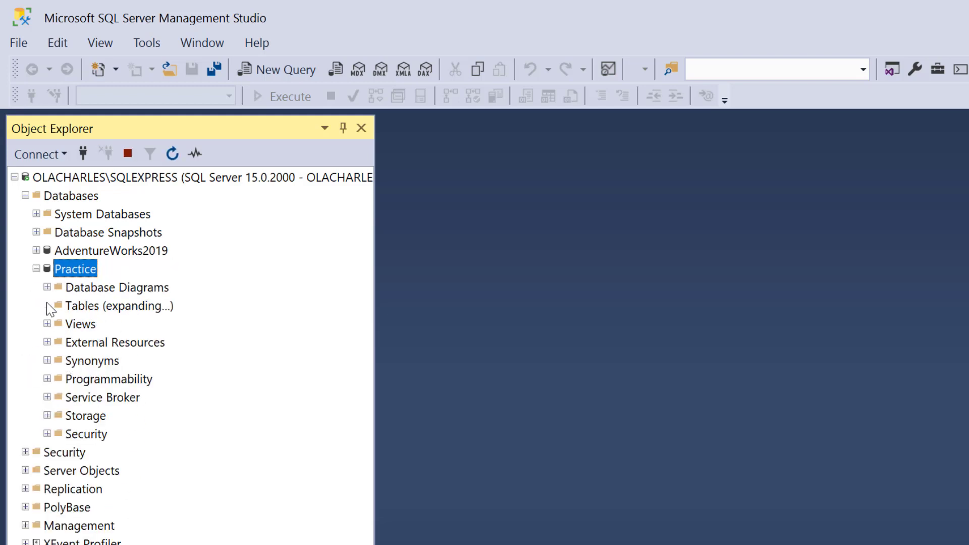
{"action": "left_click", "coordinate": [46, 306]}
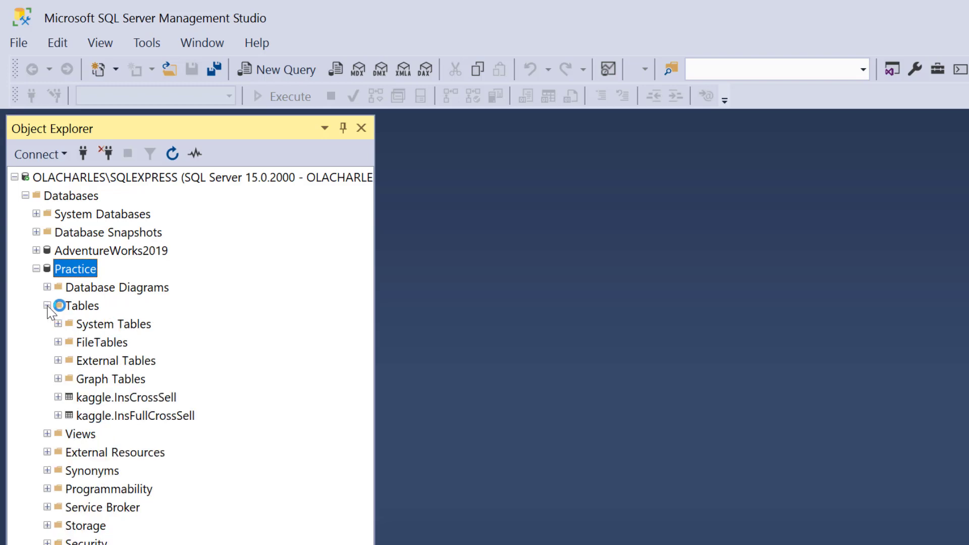
{"action": "left_click", "coordinate": [46, 305]}
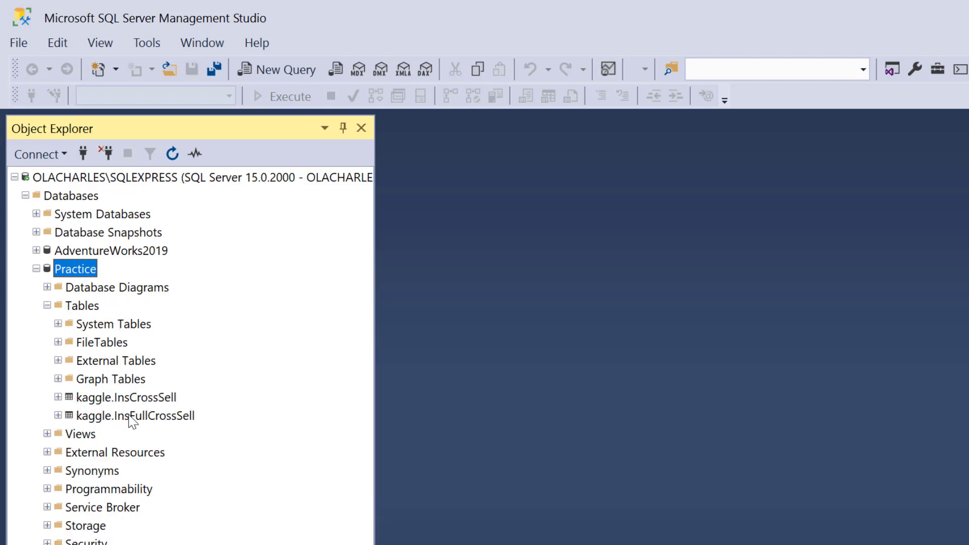
{"action": "mouse_move", "coordinate": [147, 423]}
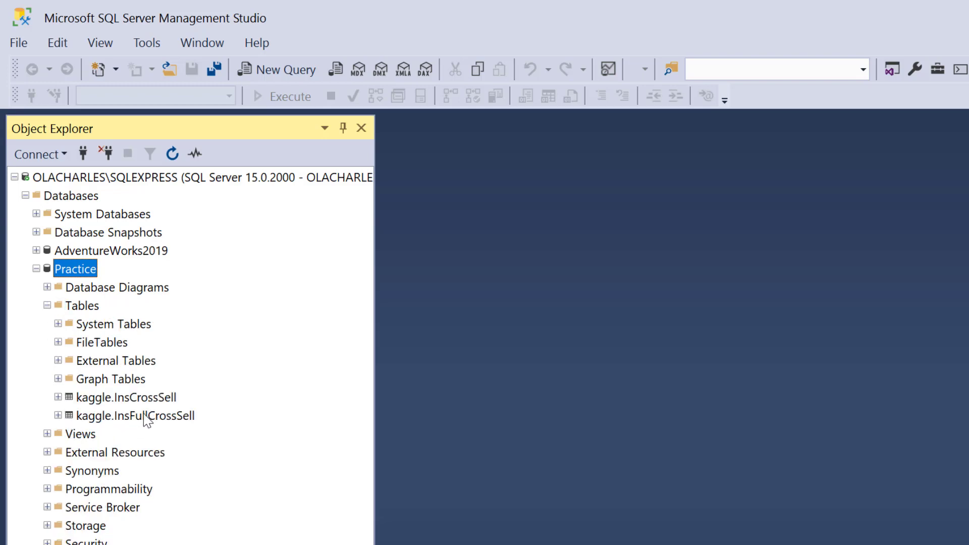
{"action": "right_click", "coordinate": [124, 415]}
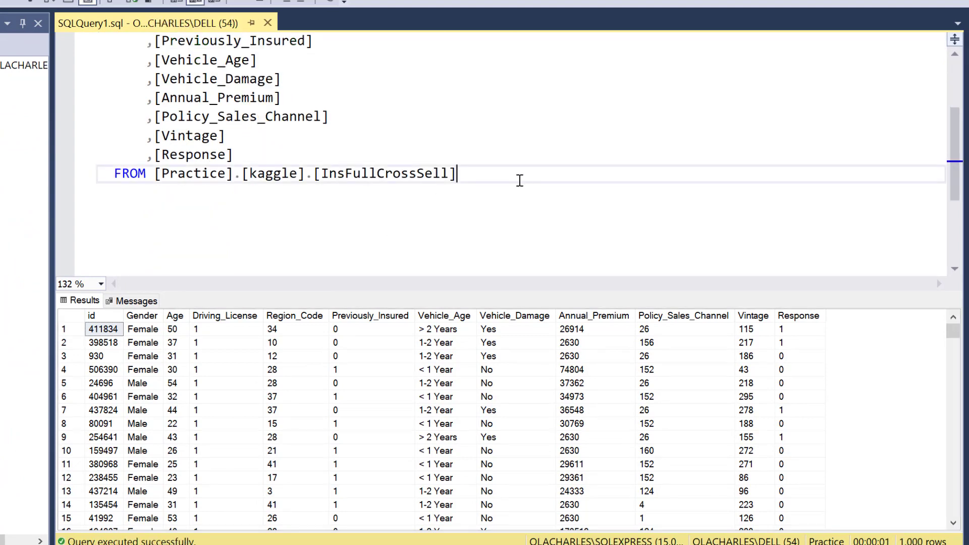
Step: Write 'Select count(*) from' with the copied [Practice].[kaggle].[InsFullCrossSell] name and run it with F5
{"action": "left_click_drag", "start_coordinate": [243, 173], "coordinate": [455, 173]}
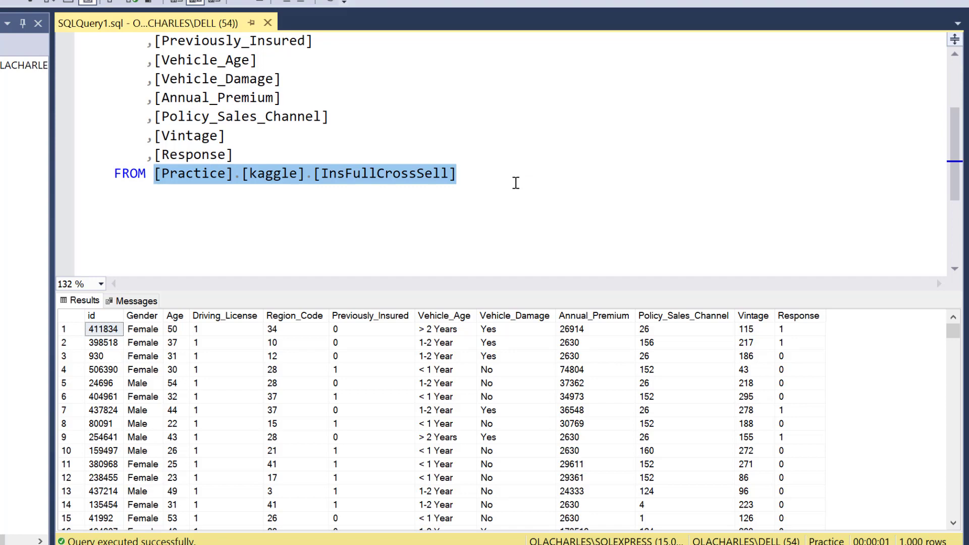
{"action": "left_click", "coordinate": [154, 173]}
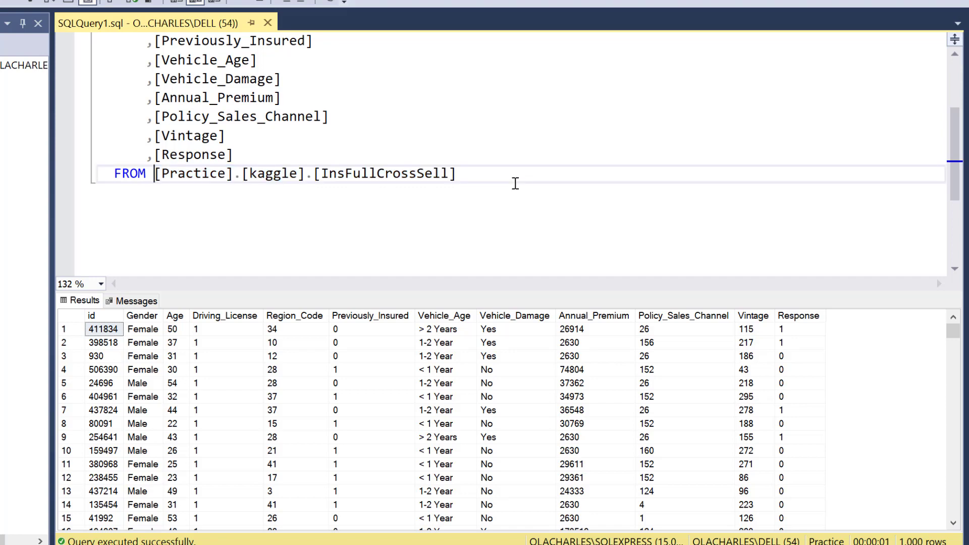
{"action": "type", "text": "Se"}
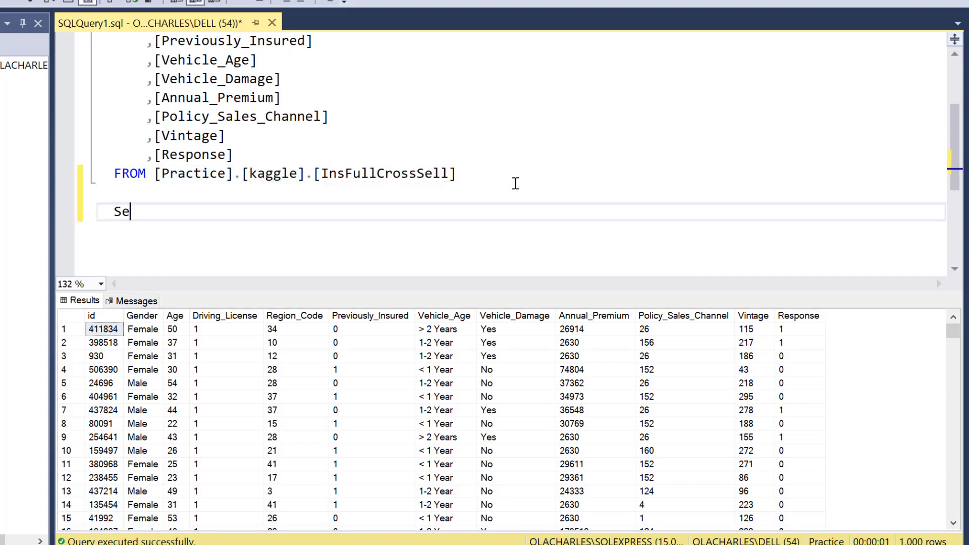
{"action": "type", "text": "lect count("}
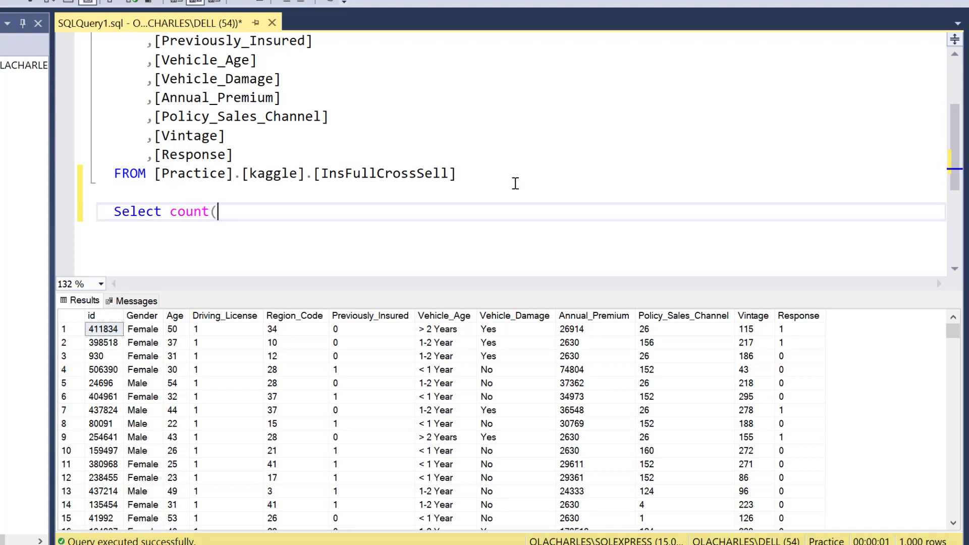
{"action": "type", "text": "*) from [Practice].[kaggle].[InsFullCrossSell"}
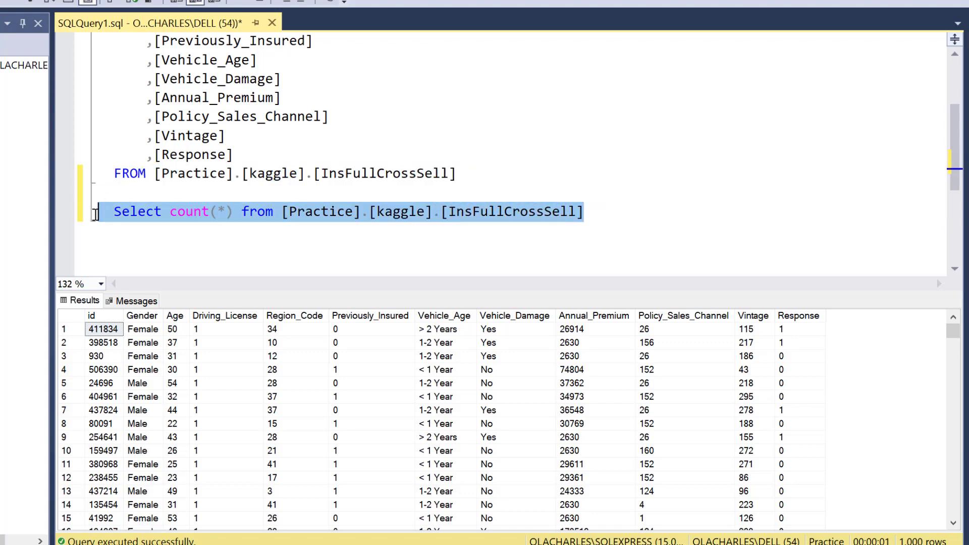
{"action": "key", "text": "F5"}
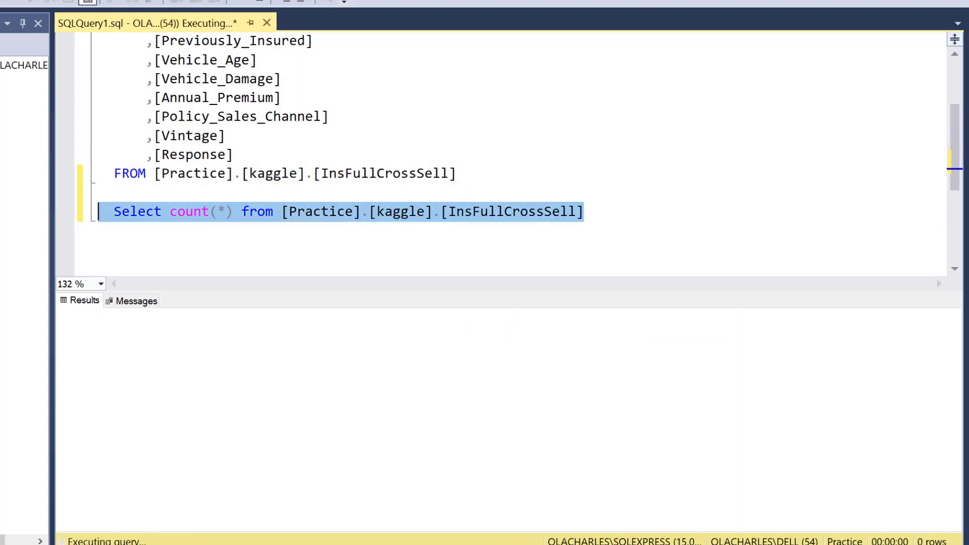